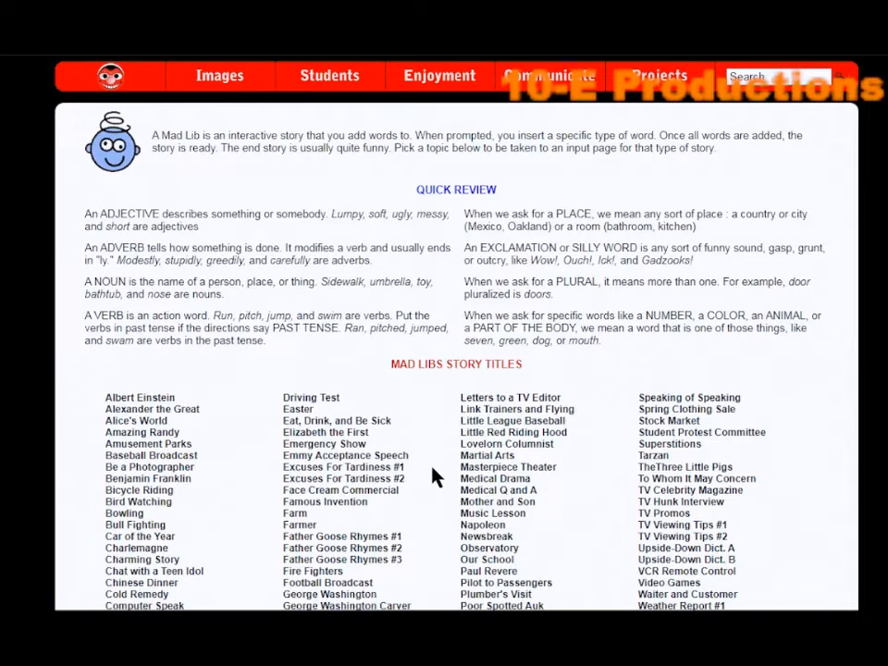
mouse_move(478, 205)
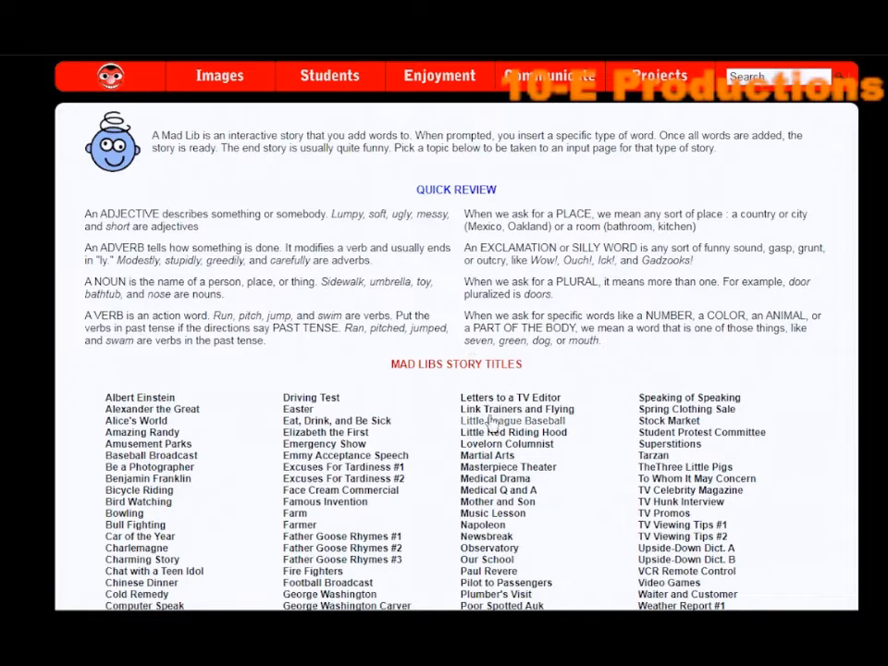
mouse_move(424, 422)
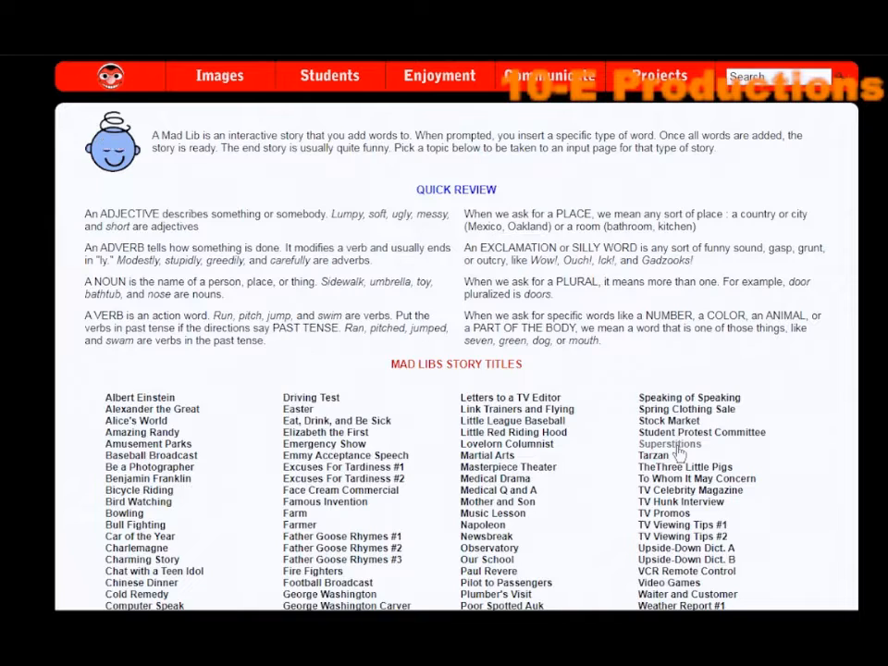
Open Superstitions and fill the five adjectives (Pink, Descriptive, Pretty, Long, Breathless) and adverb Swimmingly
left_click(669, 444)
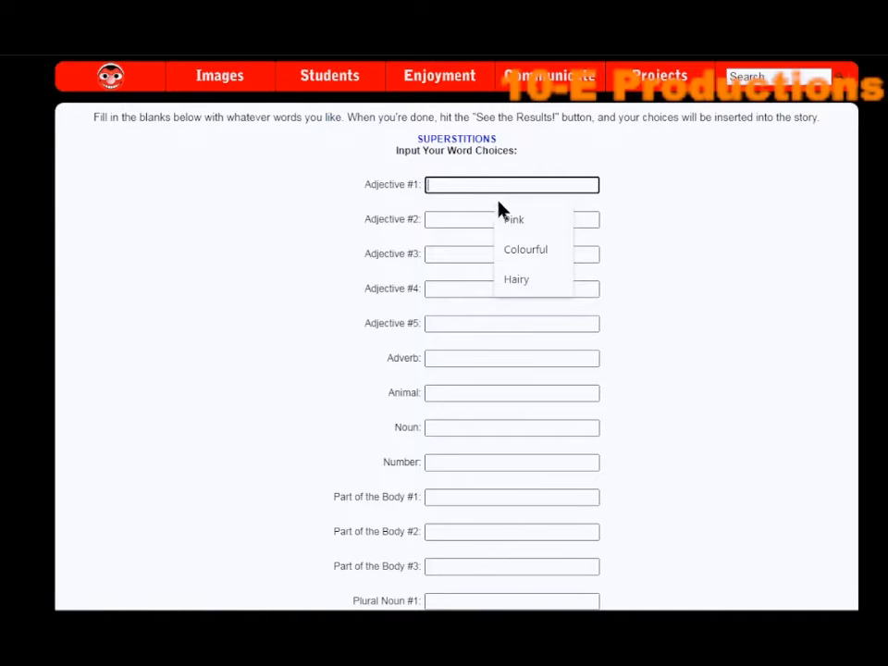
left_click(512, 218)
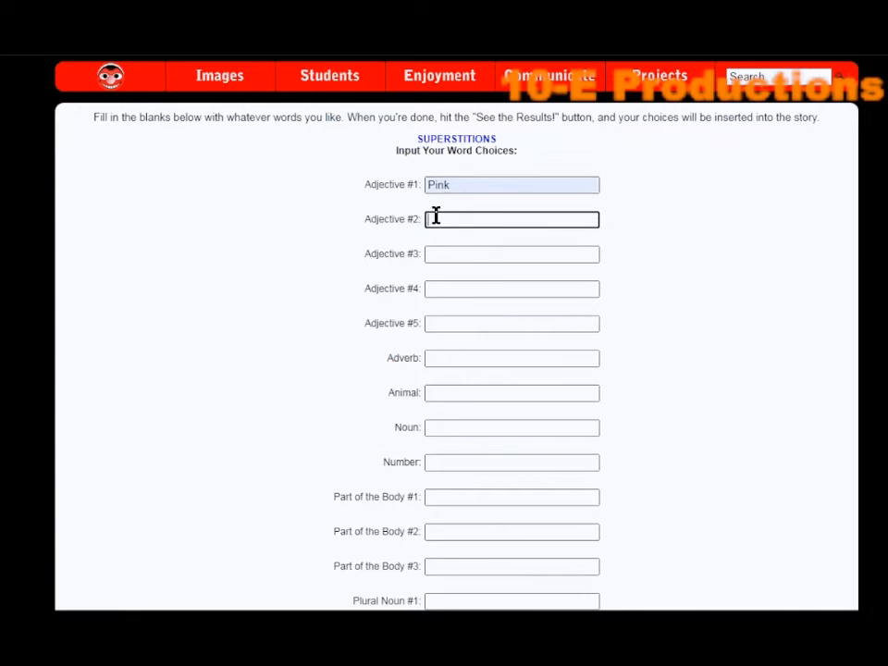
type("Descriptive")
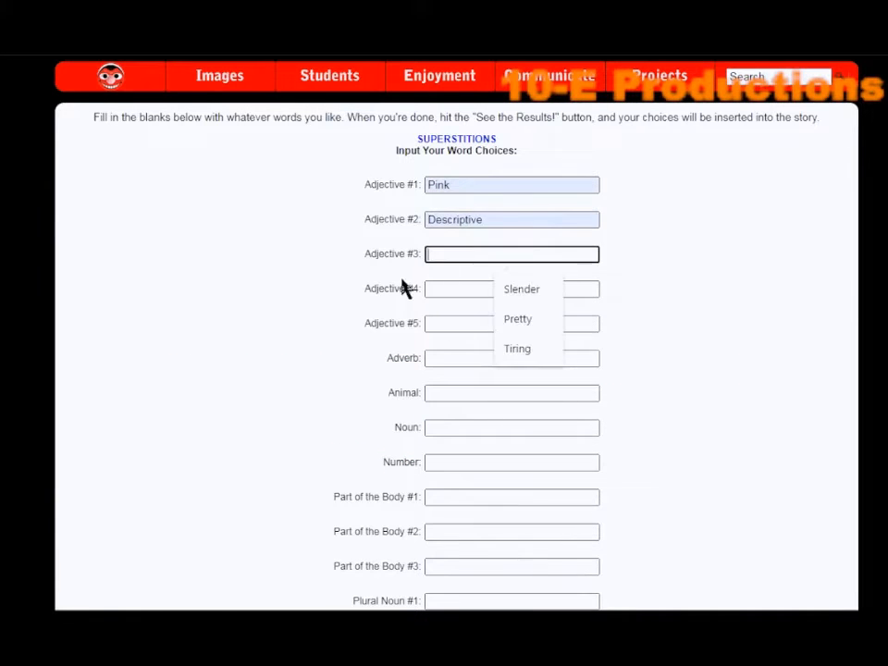
left_click(518, 318)
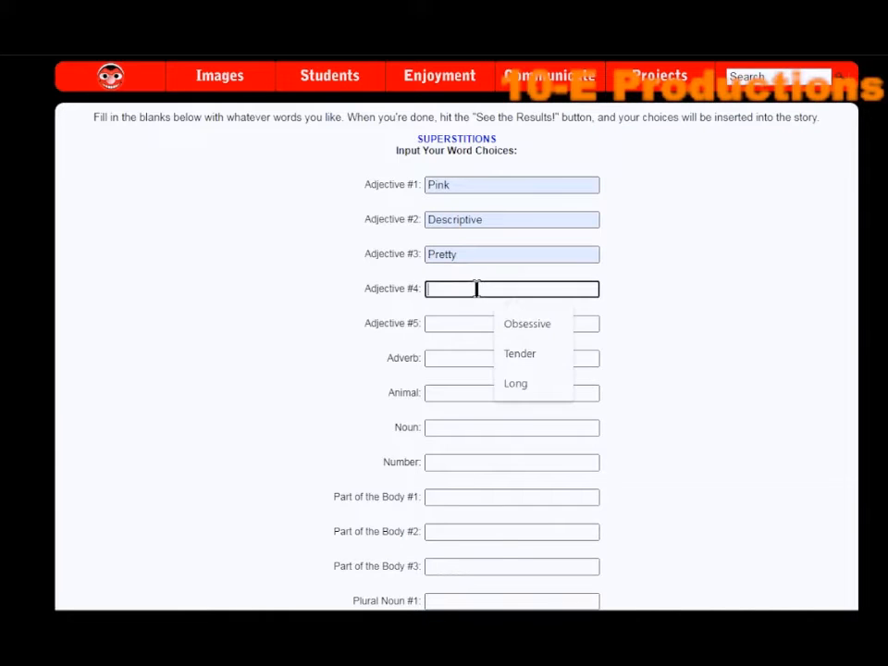
left_click(514, 383)
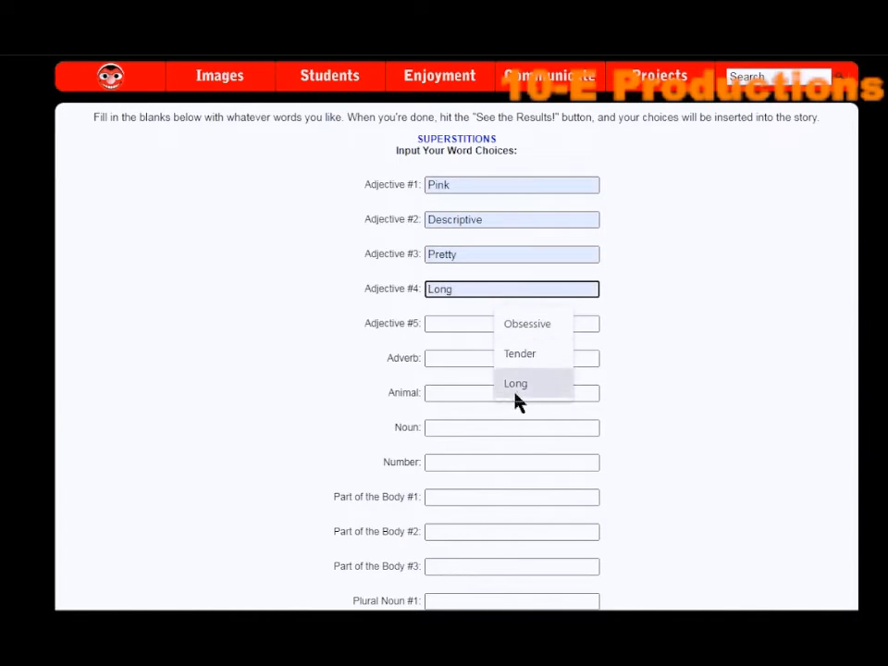
left_click(510, 322)
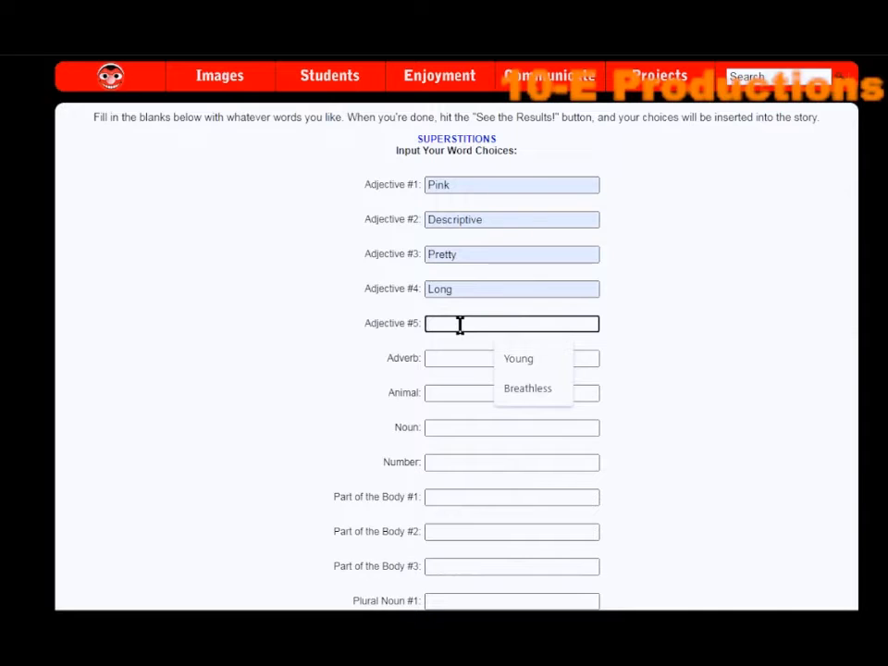
left_click(527, 389)
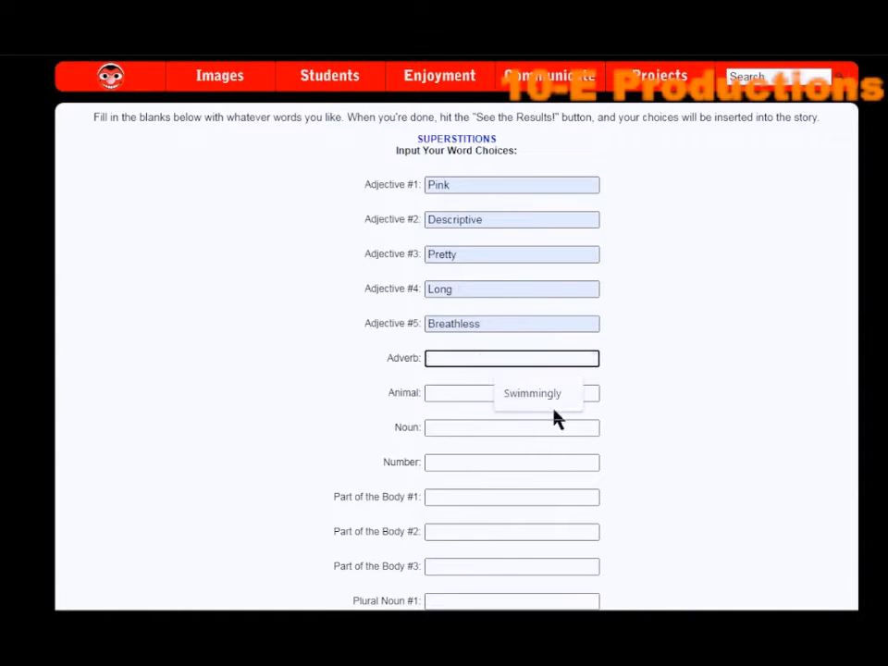
left_click(510, 392)
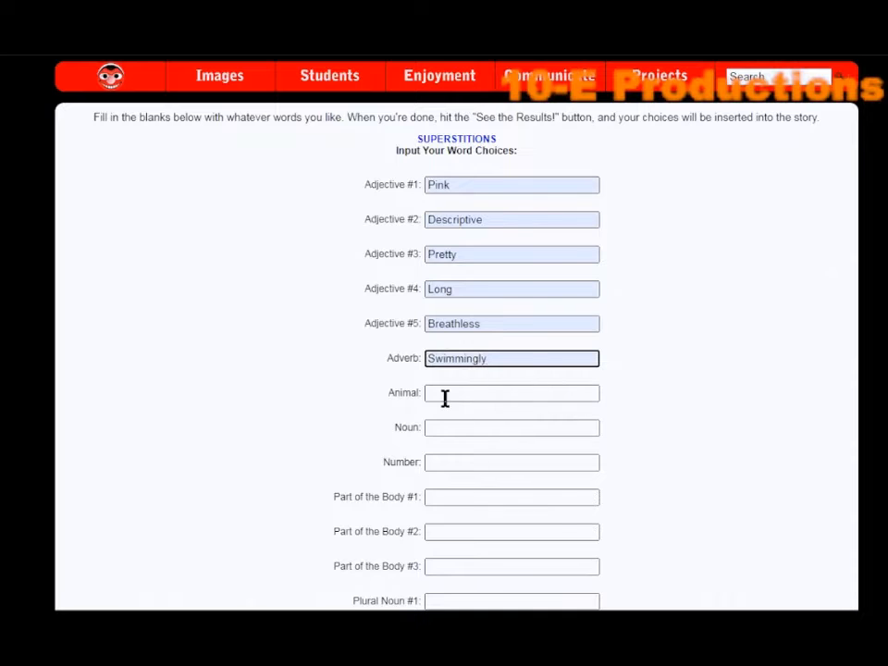
Fill the animal, noun No, number 3.14 and body parts Spleen, Torso and Tongue
left_click(510, 392)
type("Wo")
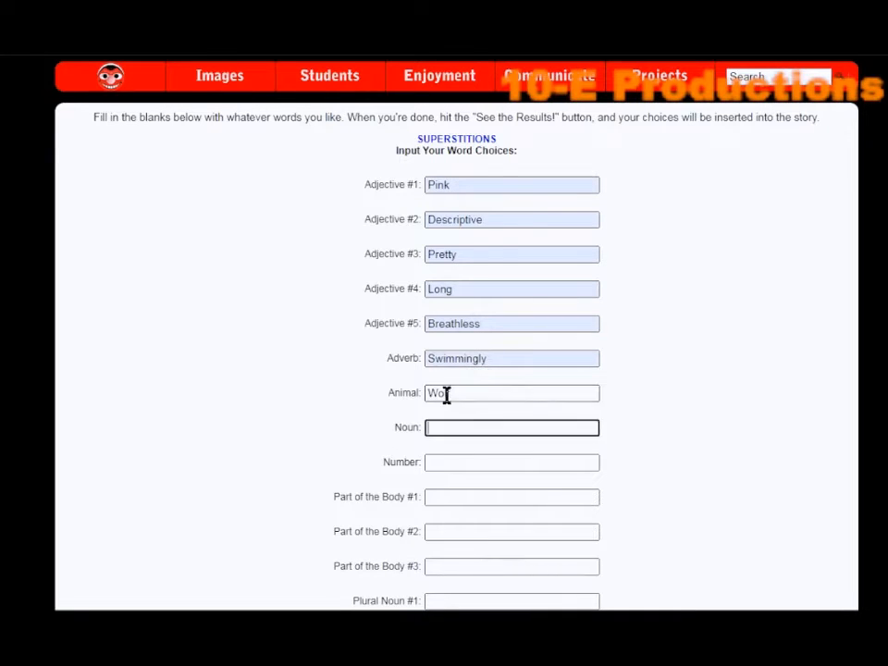
type("Noun")
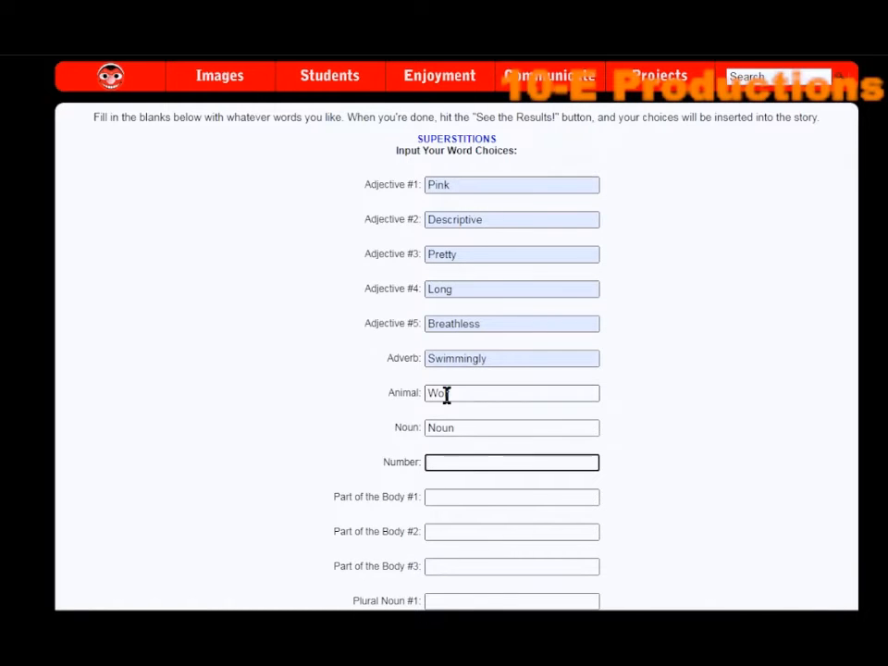
type("3.14")
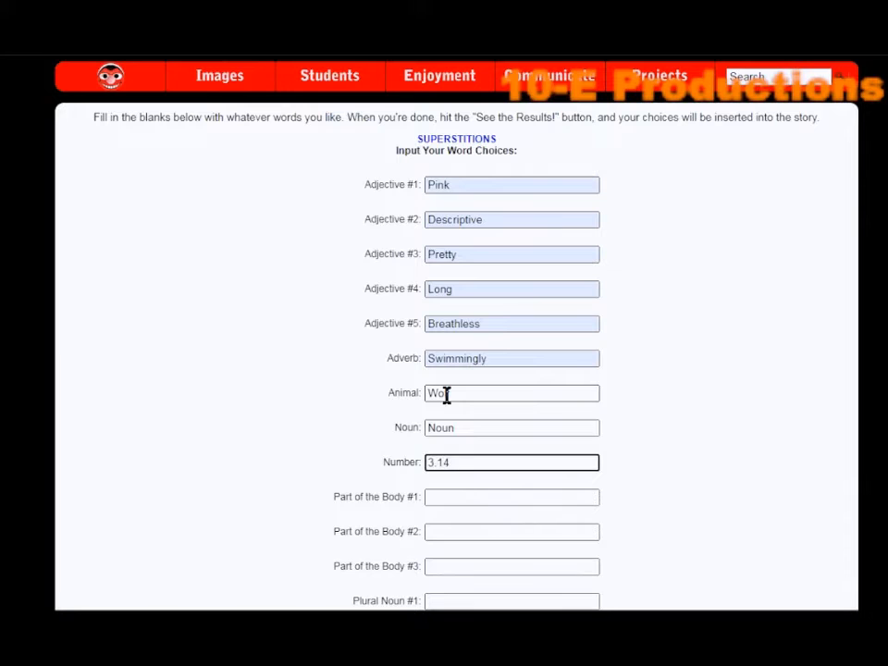
left_click(510, 496)
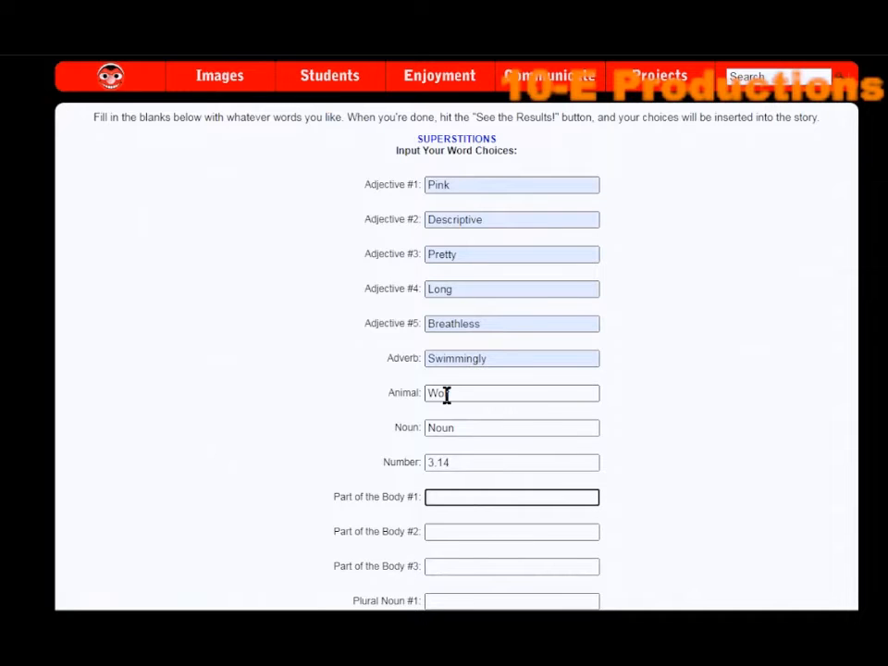
type("Spleen")
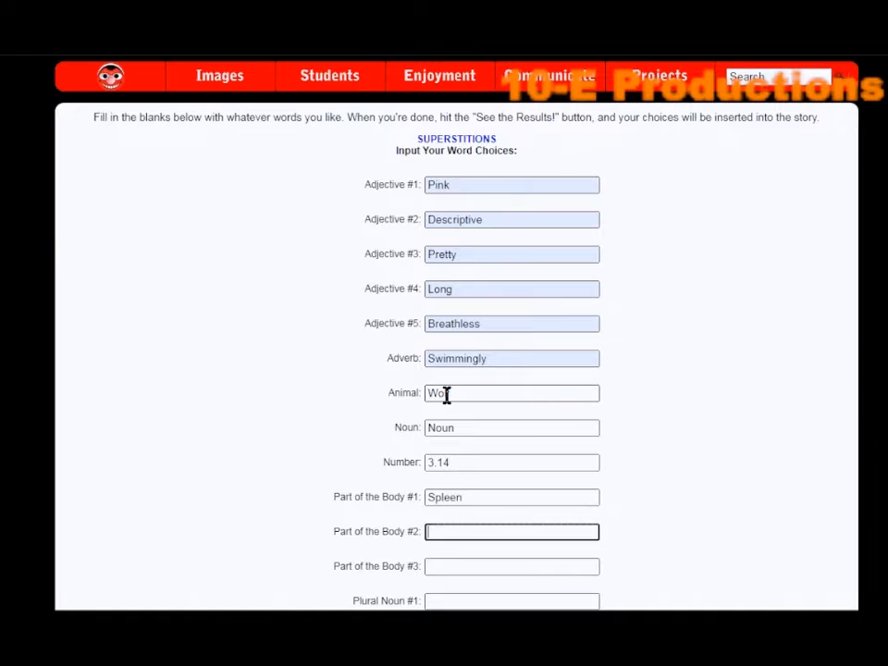
type("T")
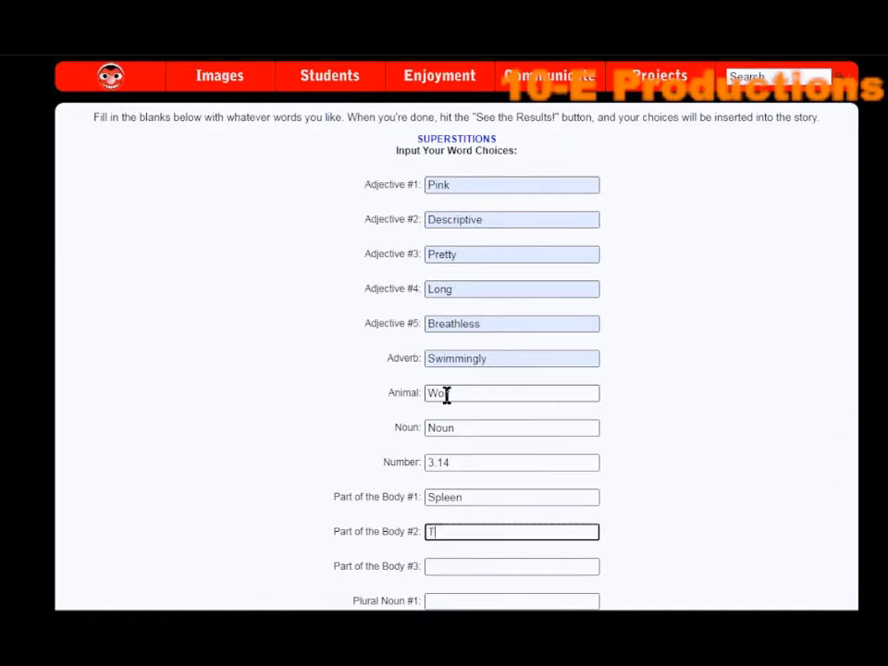
type("orso")
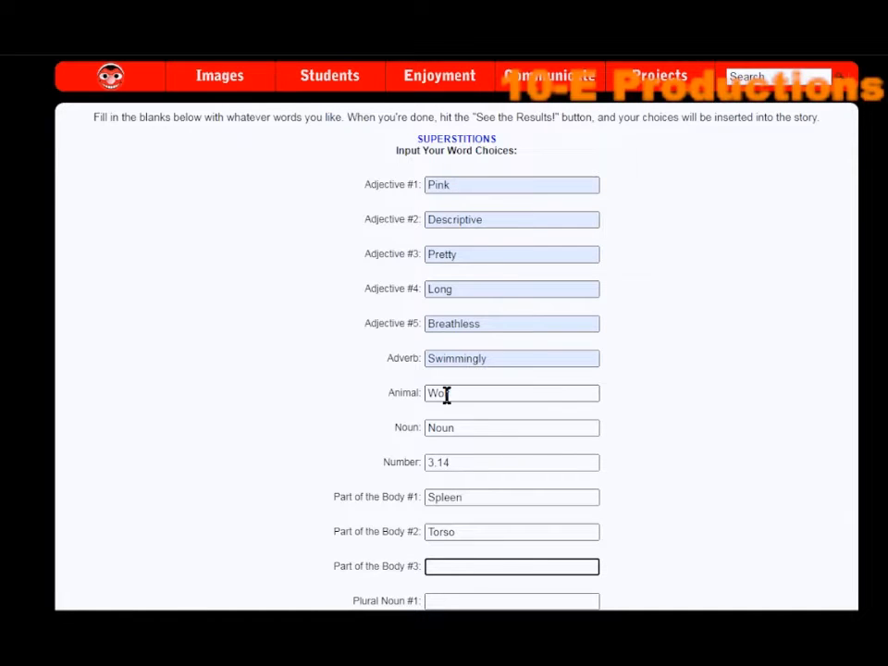
type("Pi")
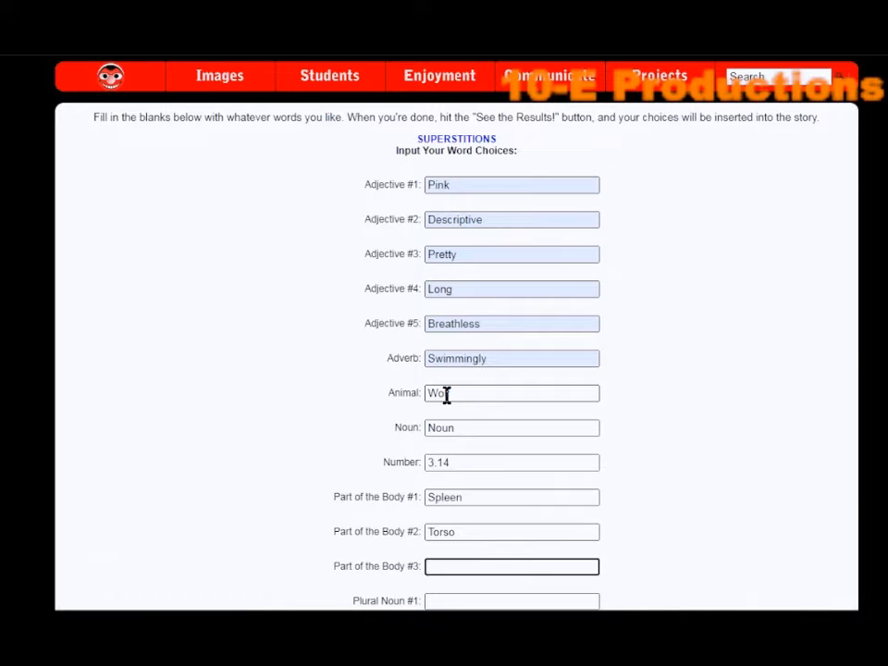
type("Tongue")
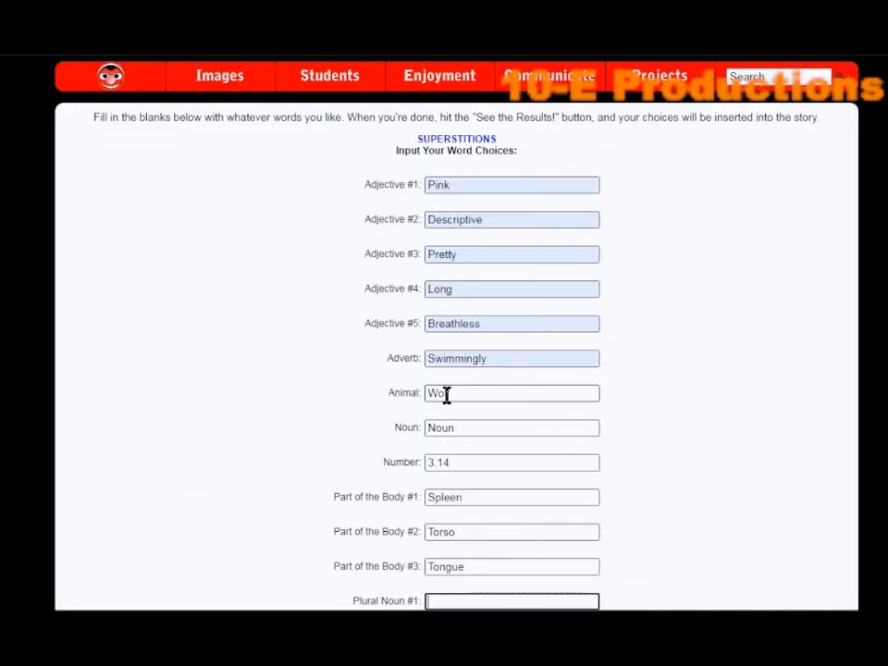
Fill the plural nouns Chili Peppers and Transformers, the food Children and the verb Talk
type("Child")
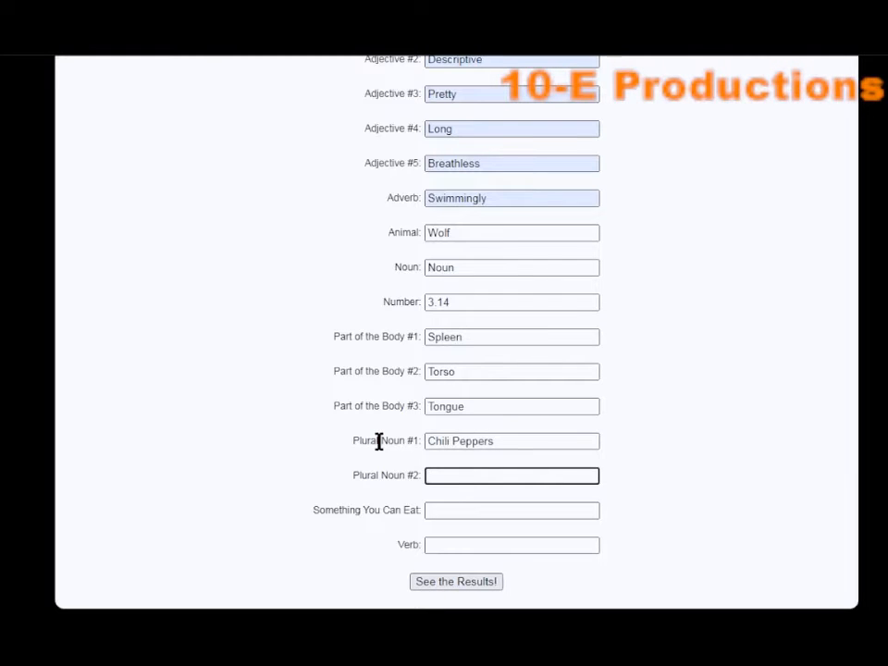
type("Transformers")
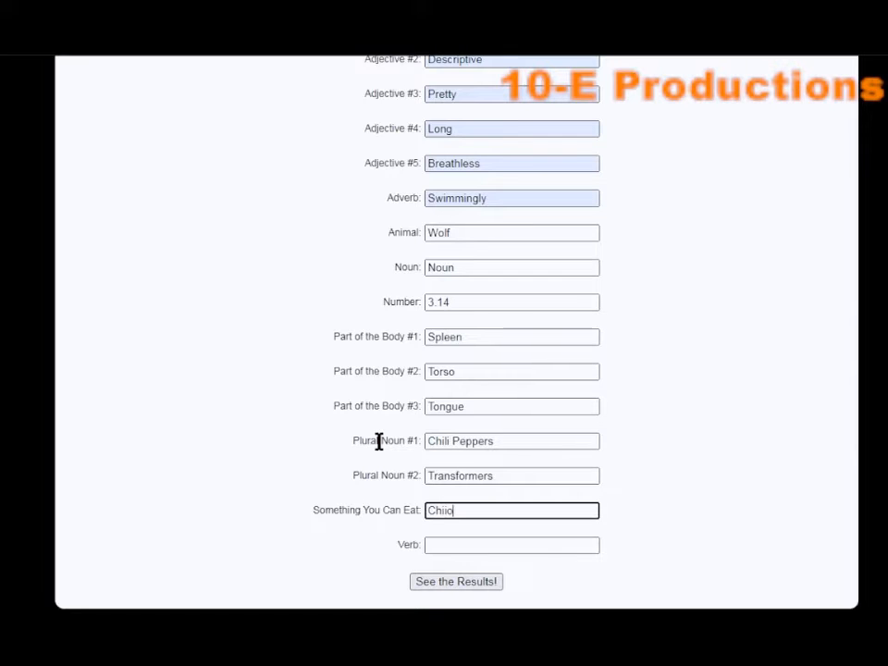
type("Children")
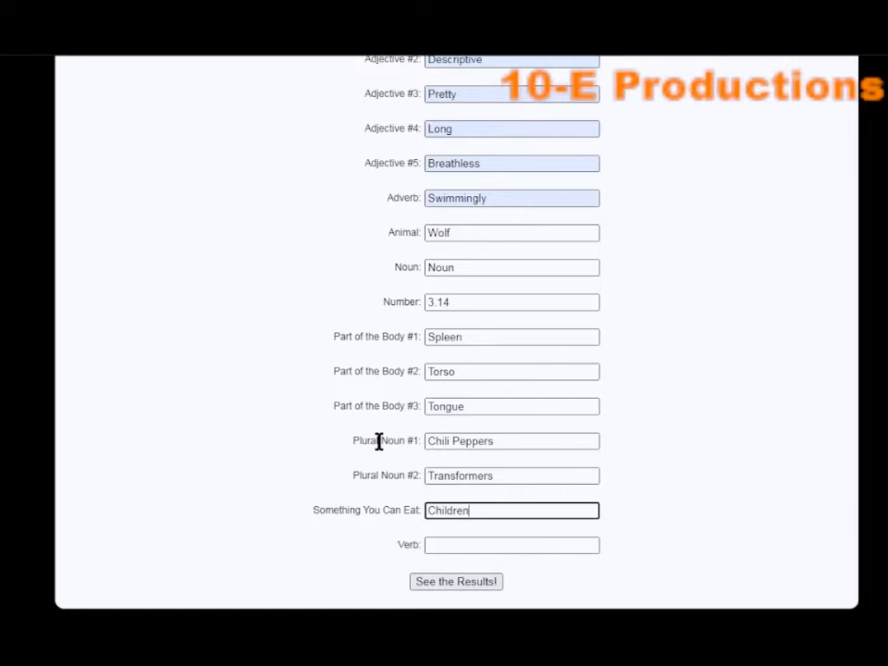
left_click(511, 544)
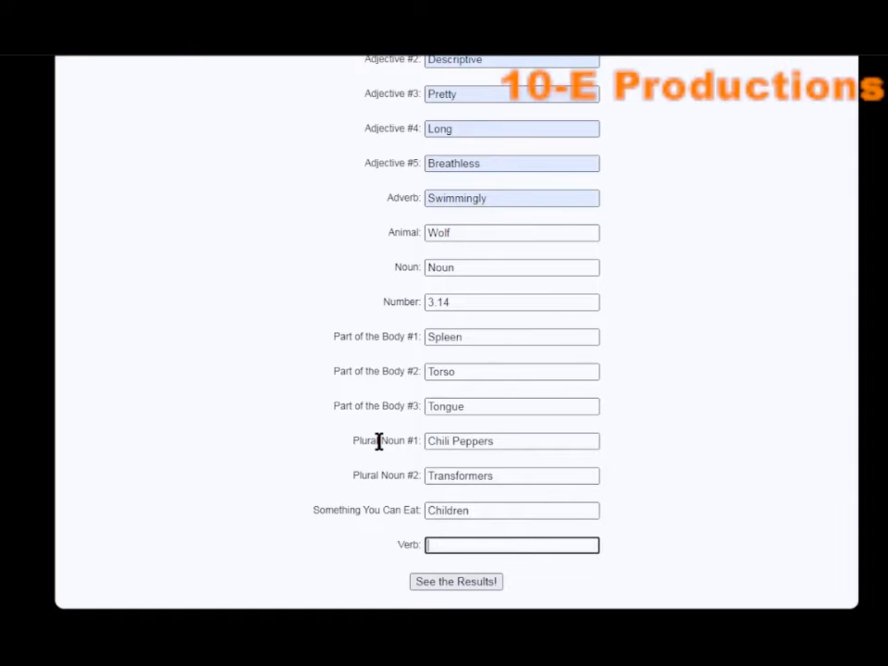
type("Tal")
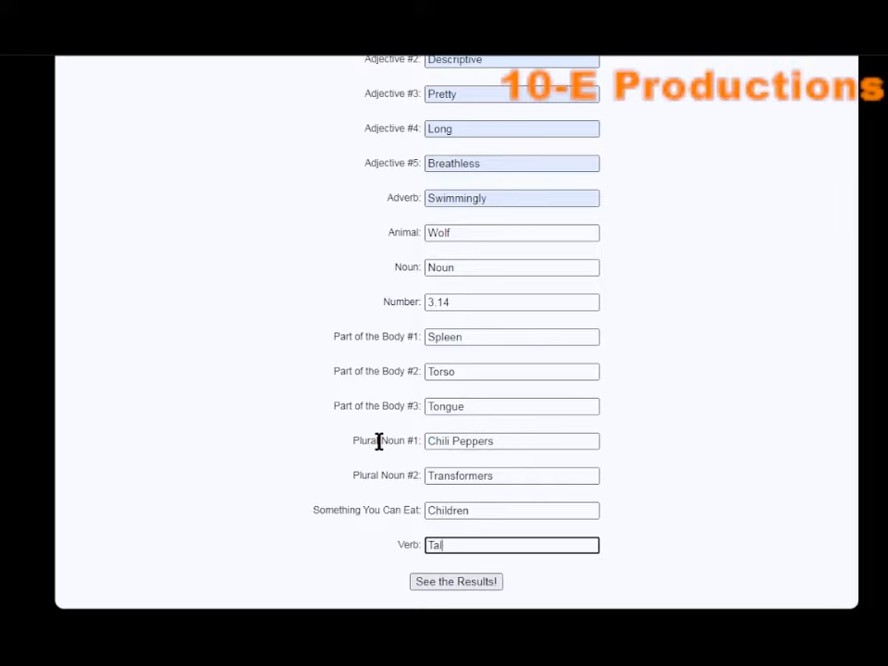
type("k")
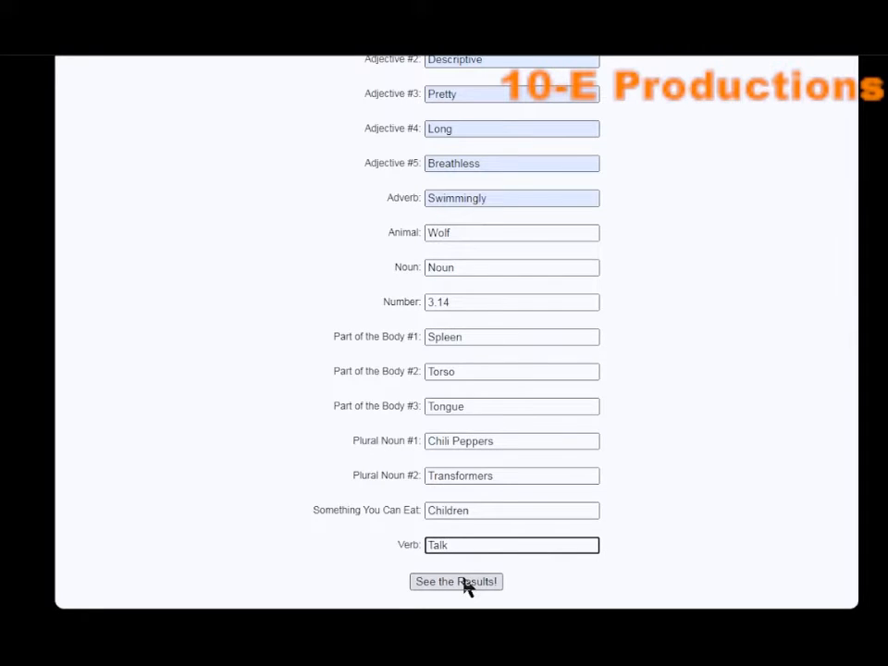
Generate the finished Superstitions story via See the Results!
left_click(455, 580)
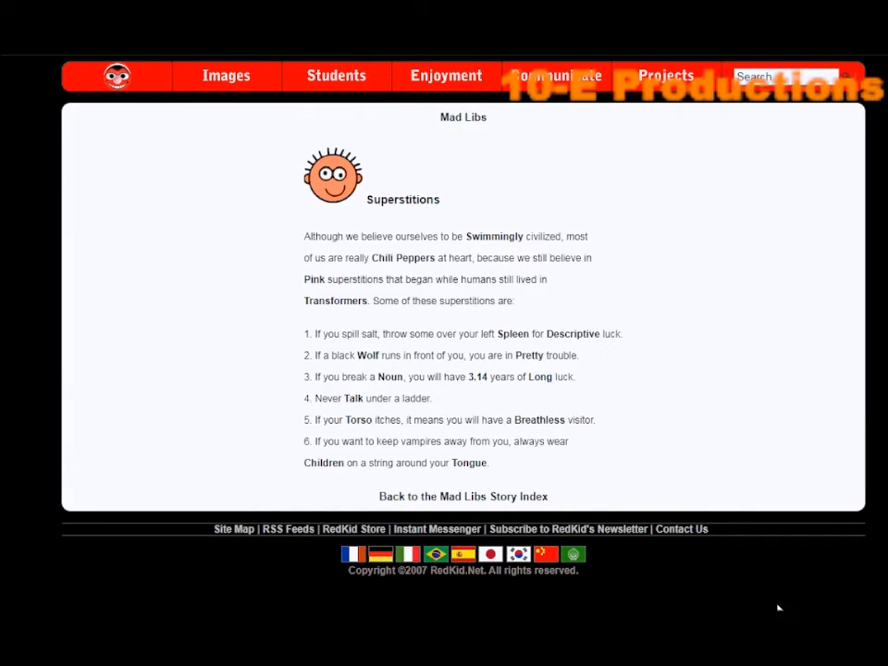
mouse_move(745, 603)
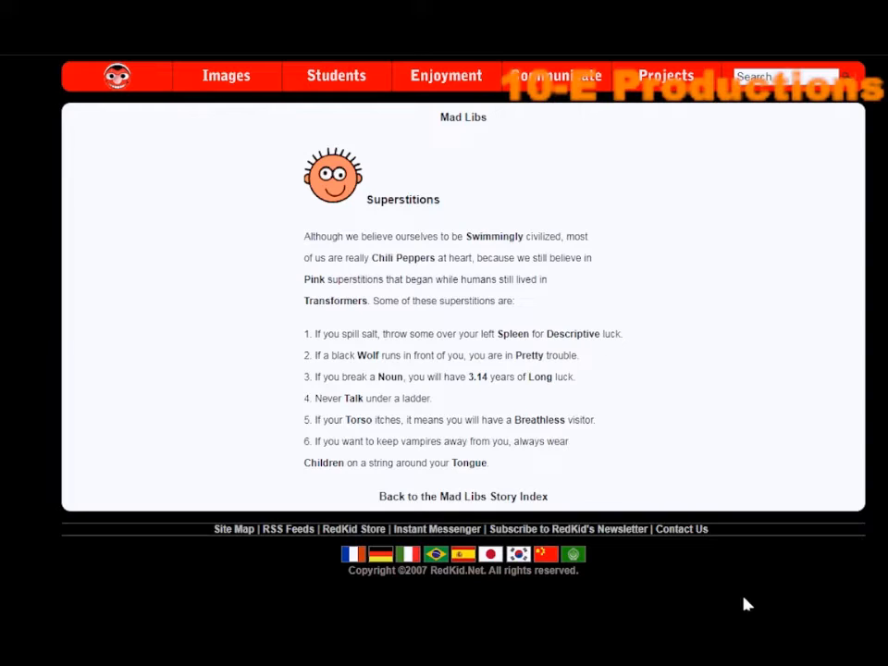
mouse_move(681, 581)
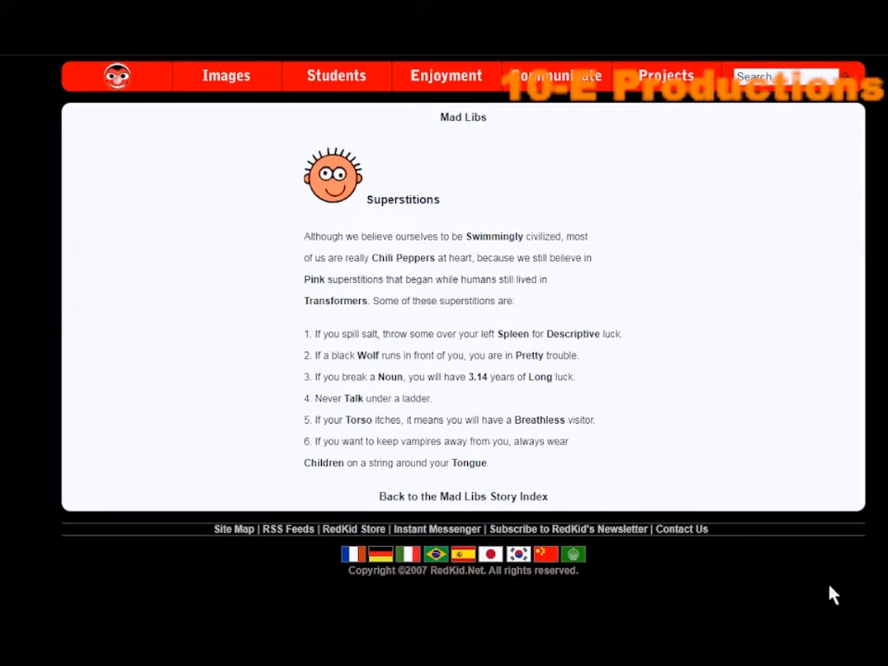
mouse_move(718, 589)
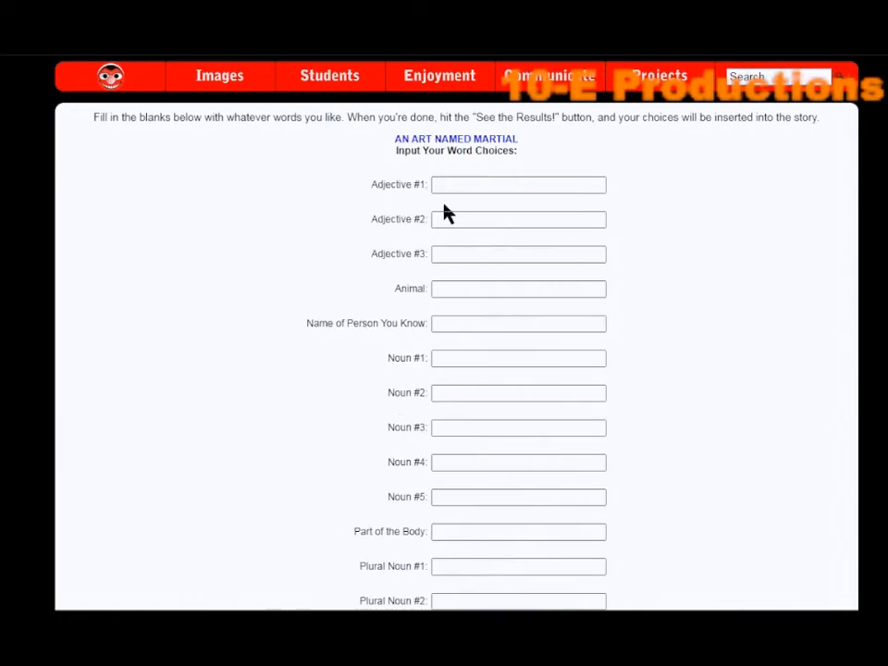
Fill adjectives Hairy, Cranky and Sneezy, the animal Raven and the person's name
left_click(518, 185)
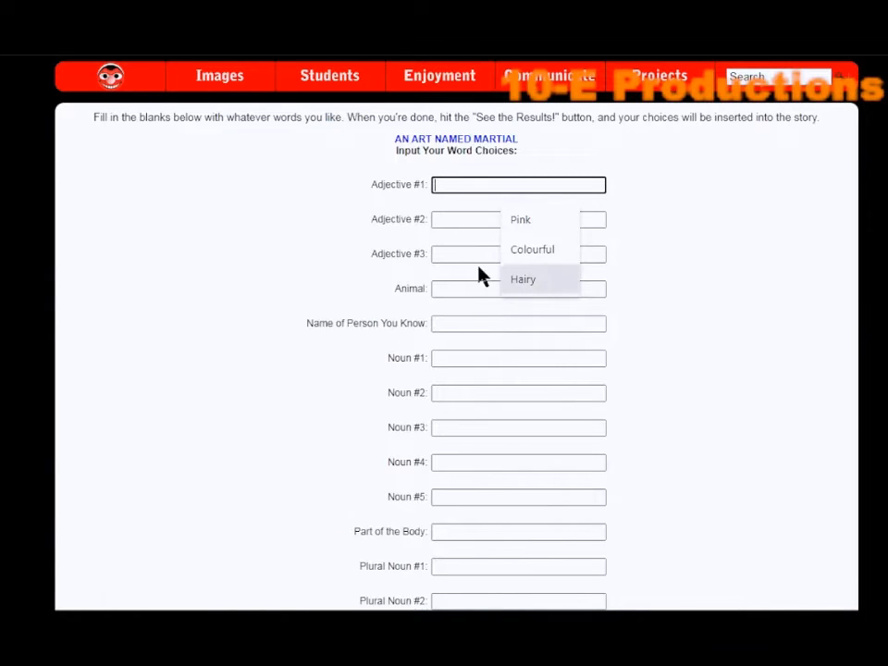
left_click(521, 279)
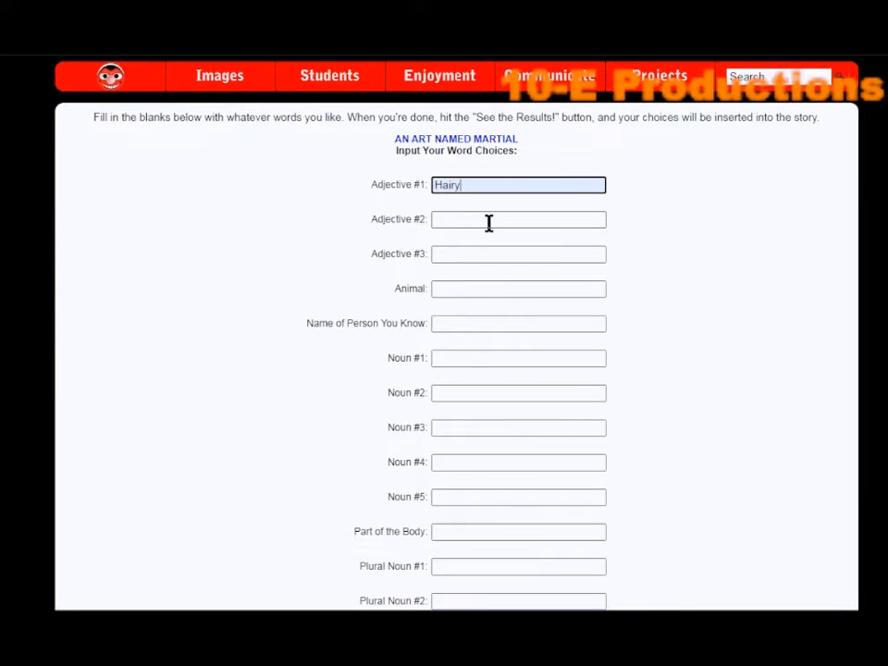
left_click(518, 218)
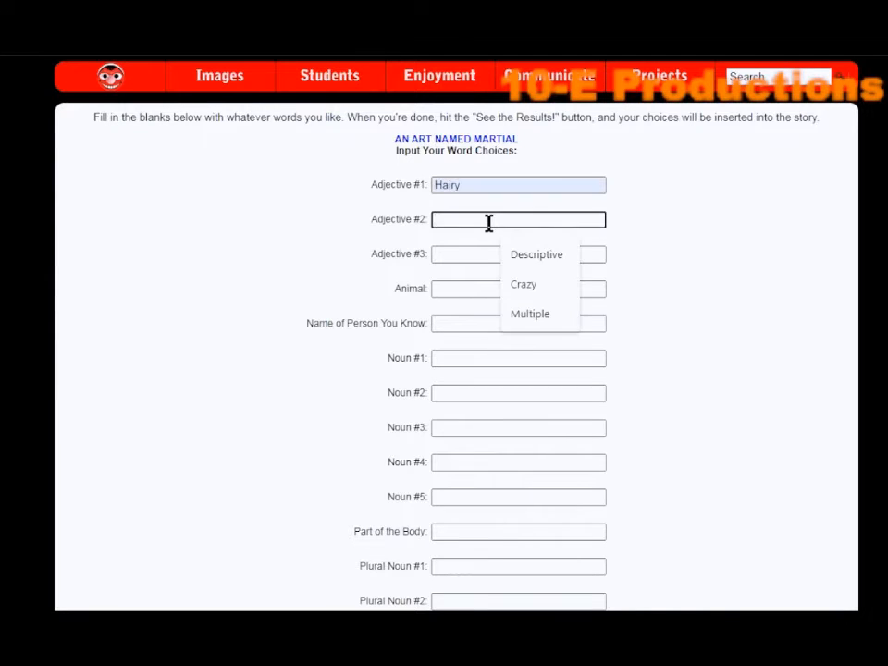
type("Crazy")
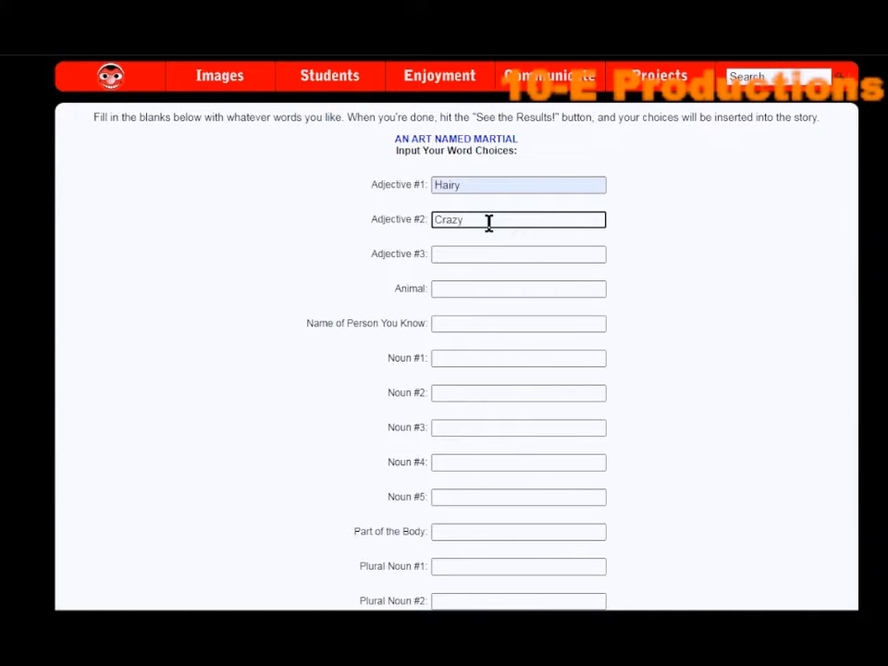
type("-")
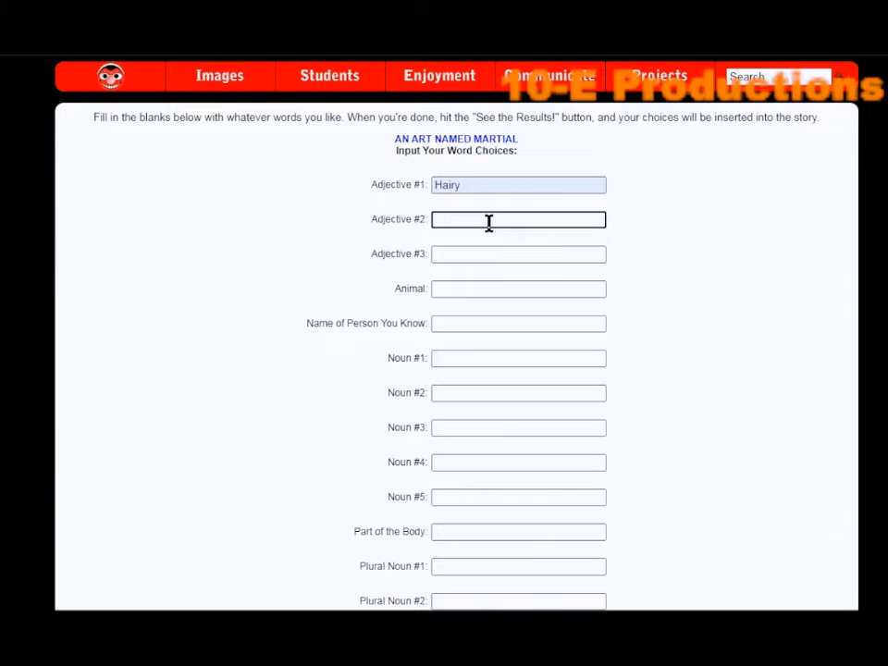
type("Cranky")
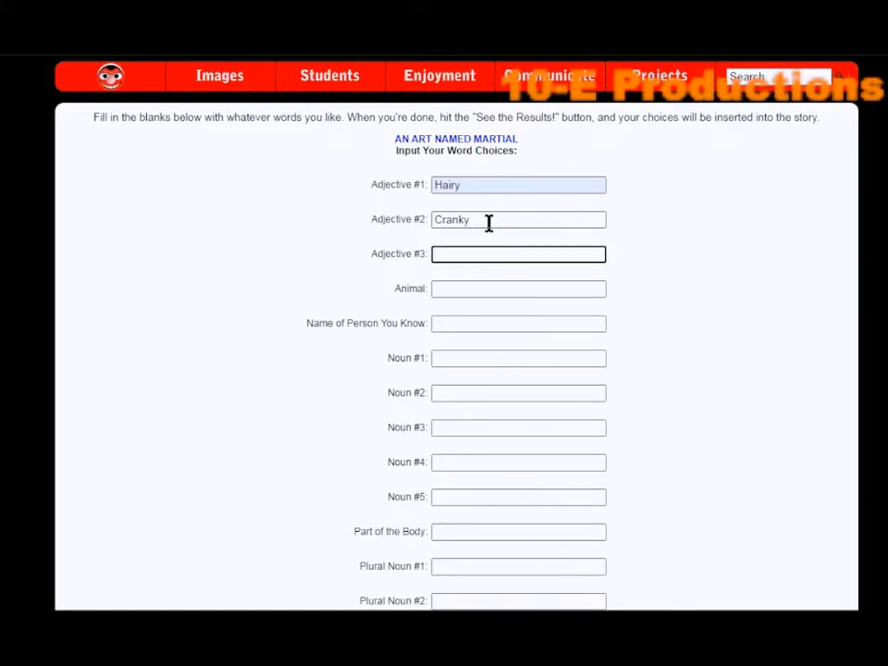
type("Sneezy")
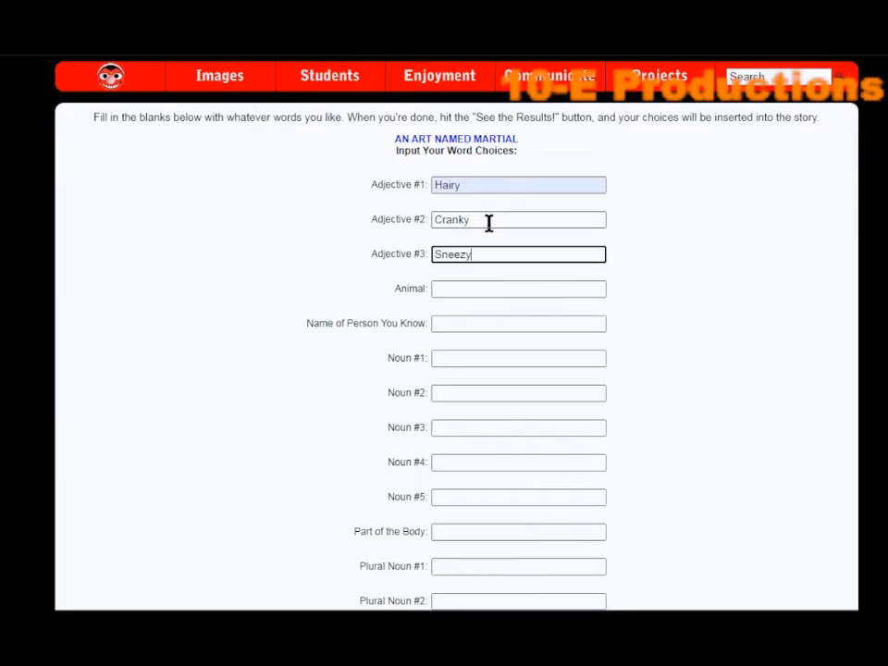
left_click(518, 289)
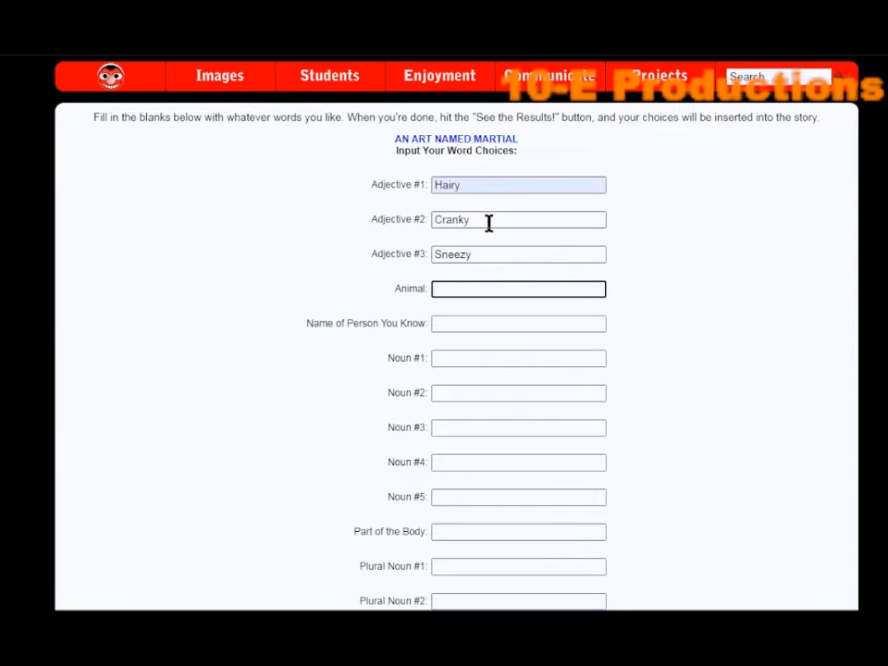
type("Raven")
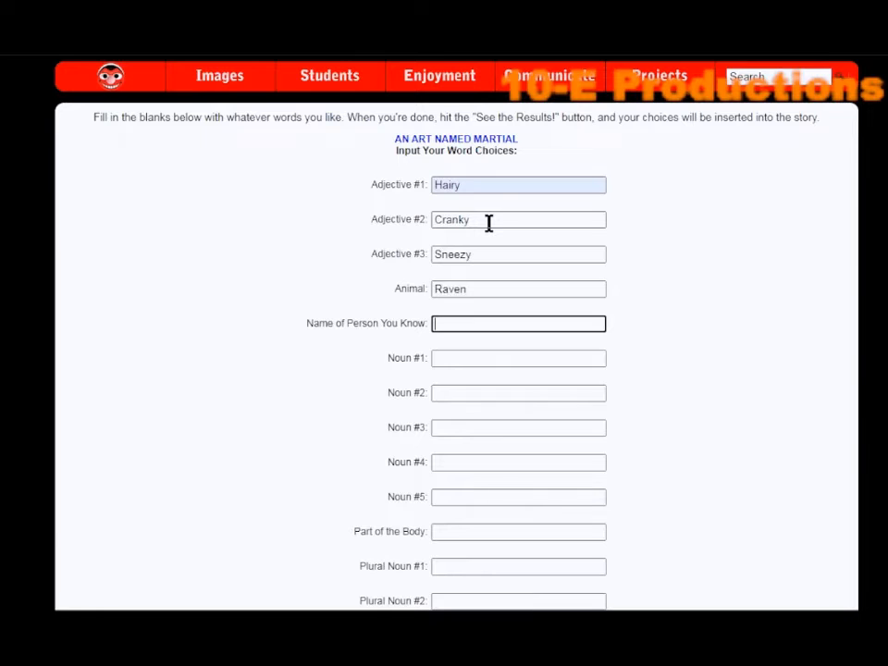
type("ten")
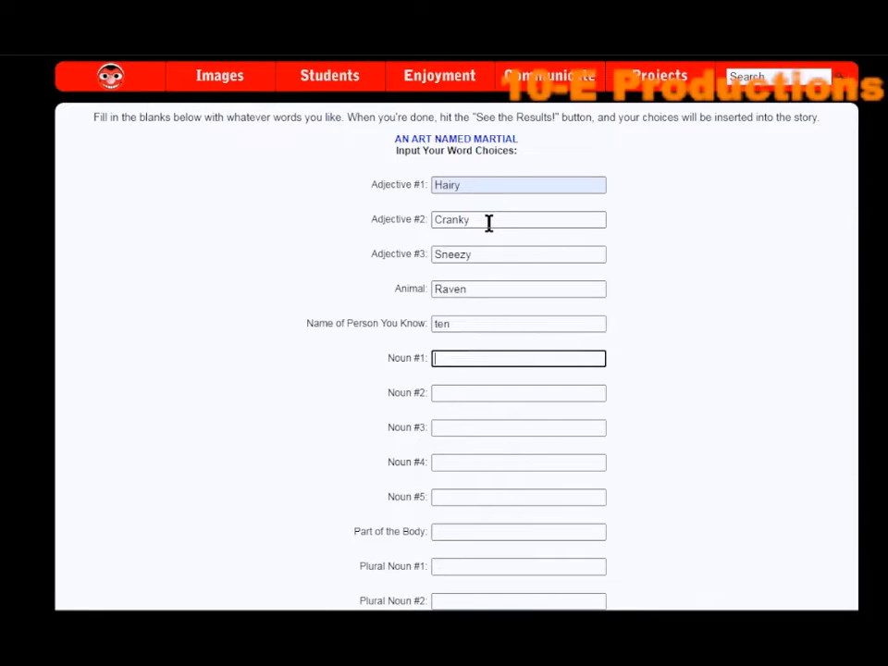
mouse_move(449, 322)
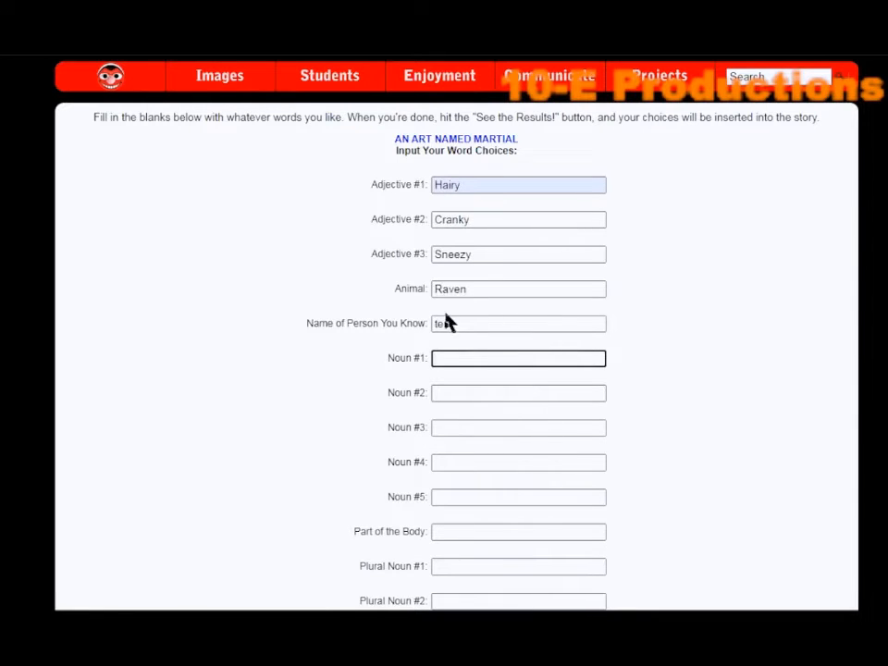
left_click(518, 322)
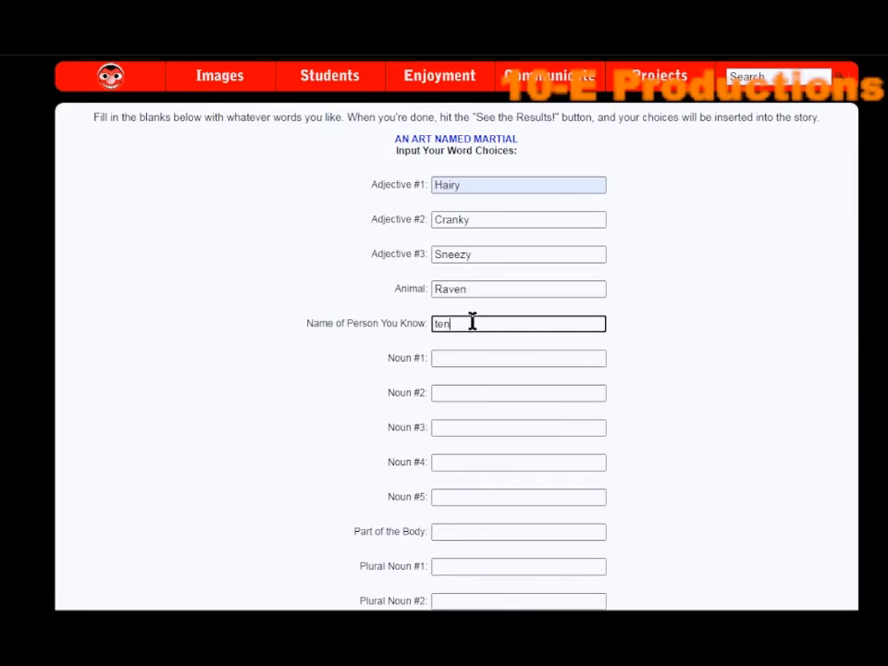
Fill the nouns Computer, Youtuber, Microphone, Phage, Astromec and Dr
left_click(517, 359)
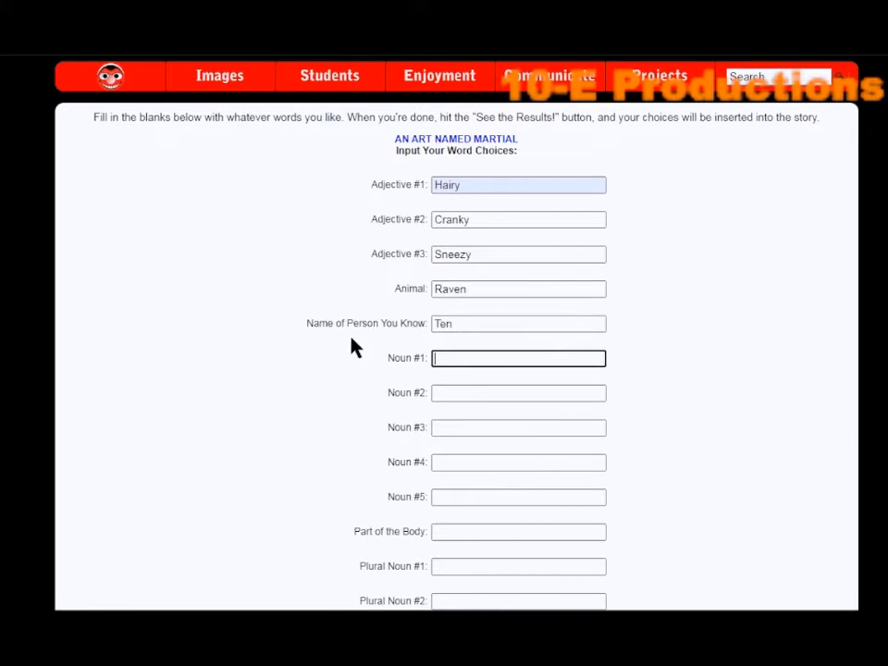
type("C")
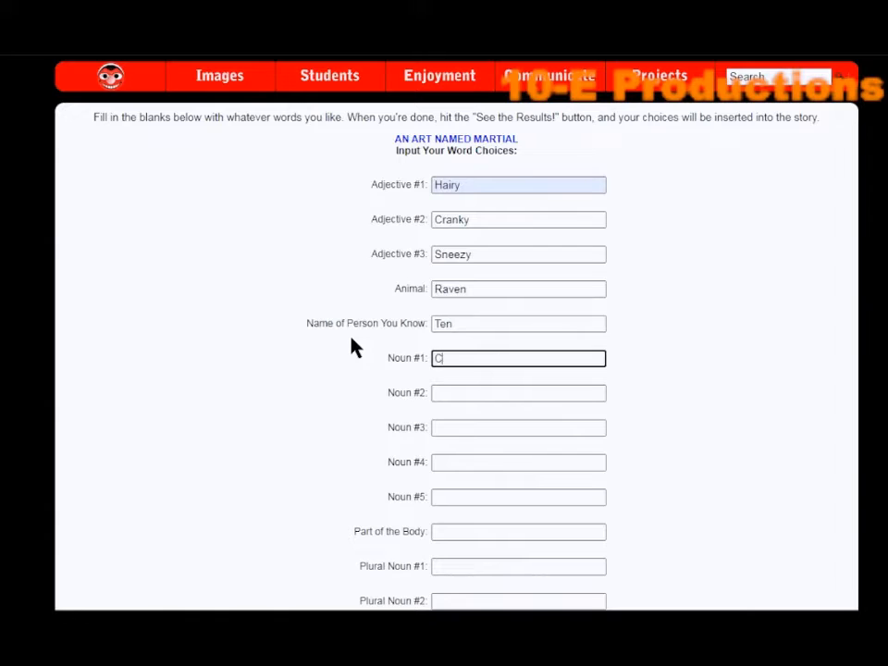
type("omputer")
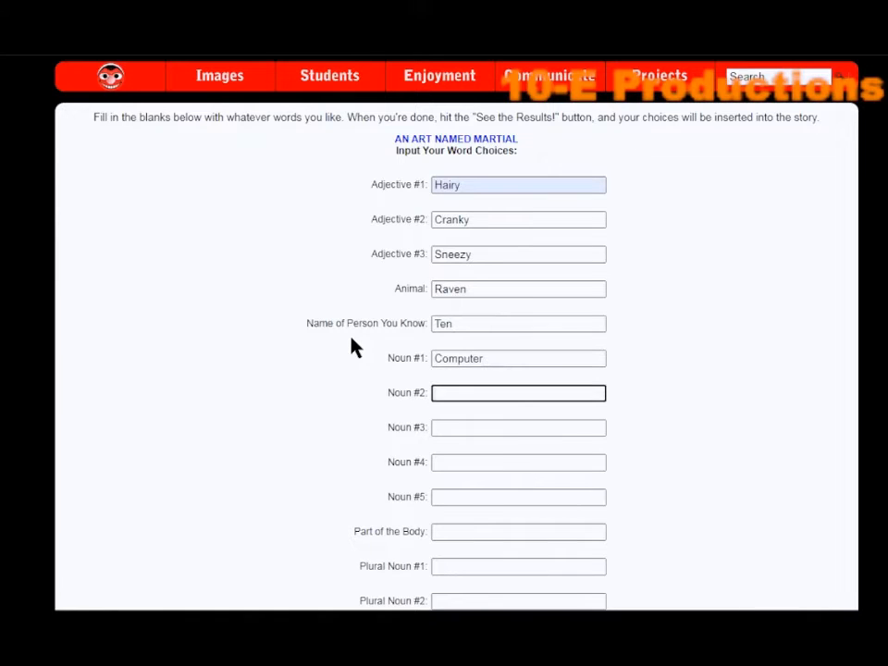
type("Youtuber")
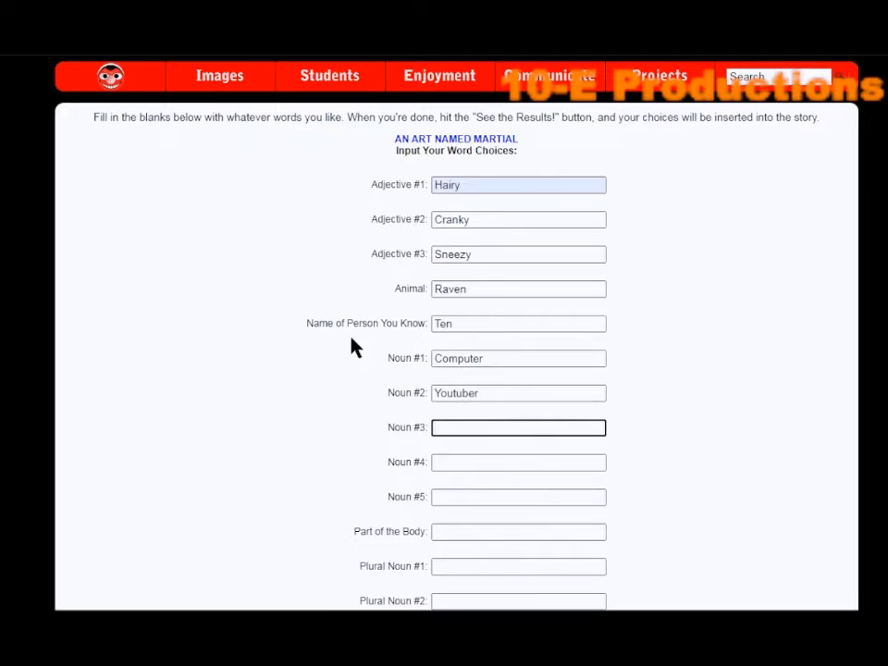
type("Micro")
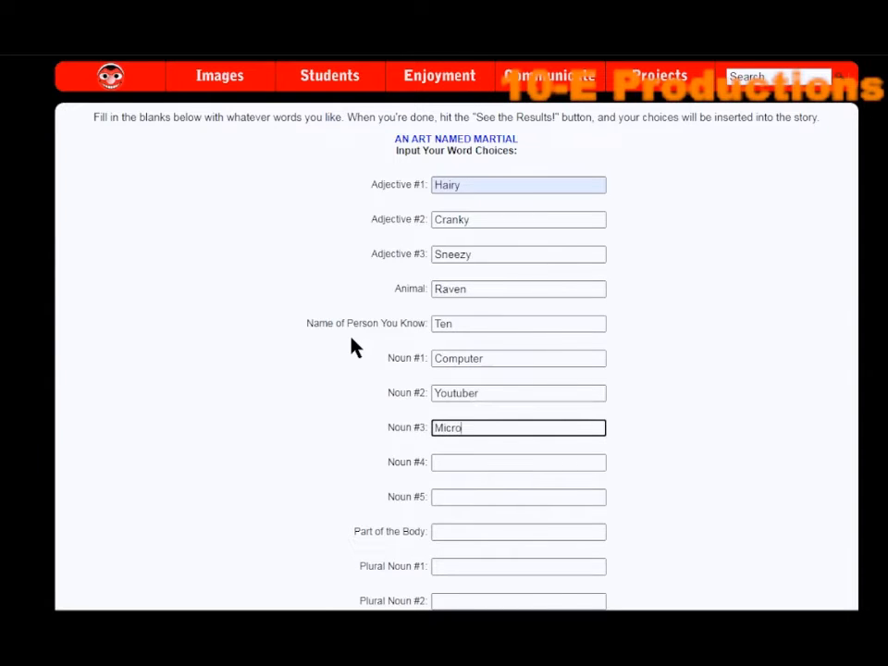
type("phone")
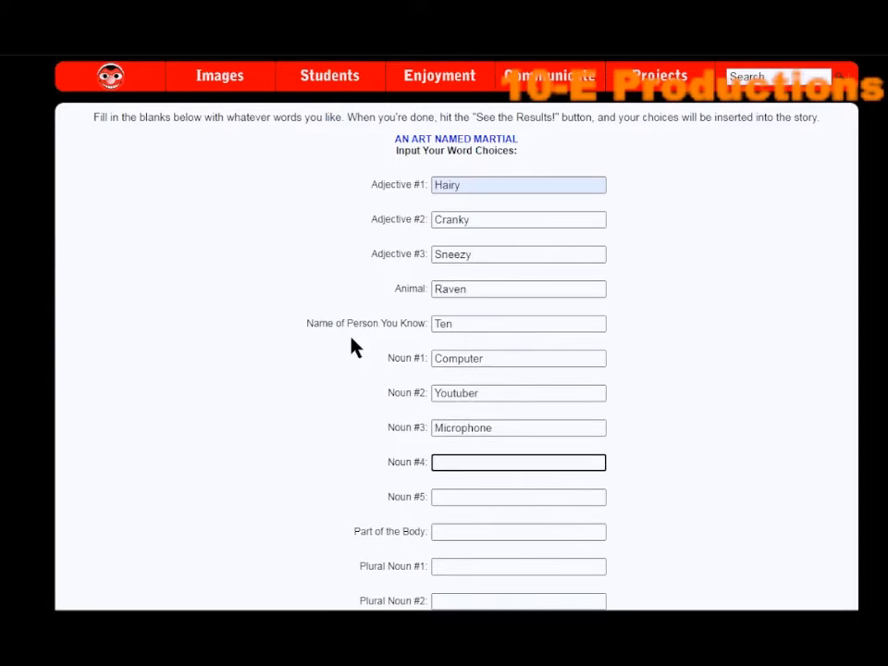
type("Phage")
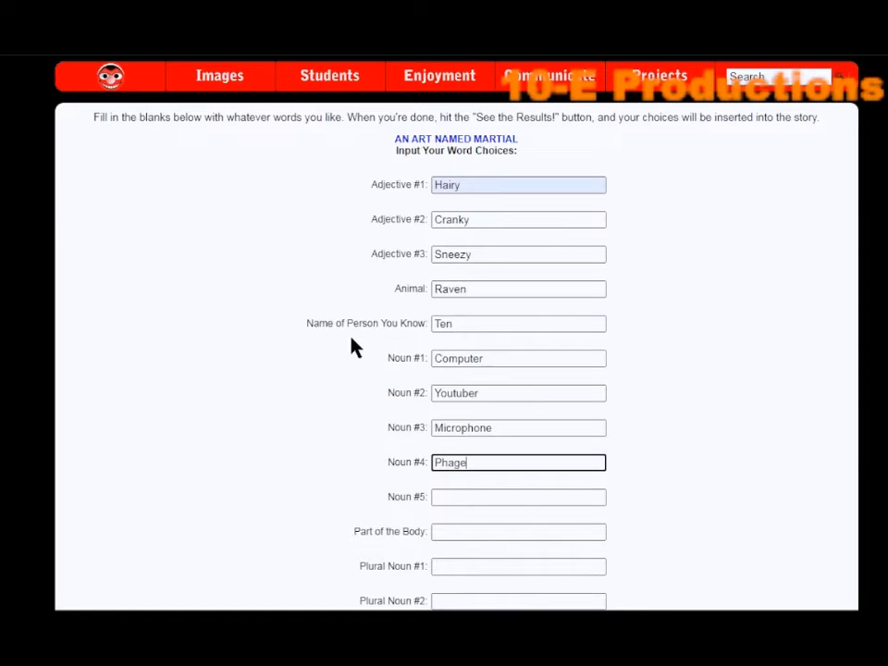
left_click(518, 496)
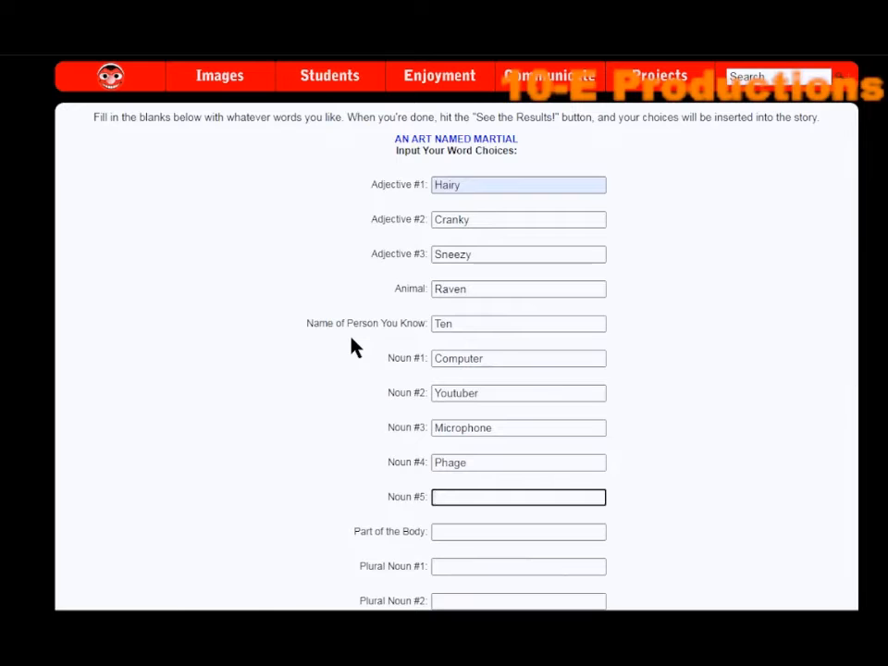
type("Astrom")
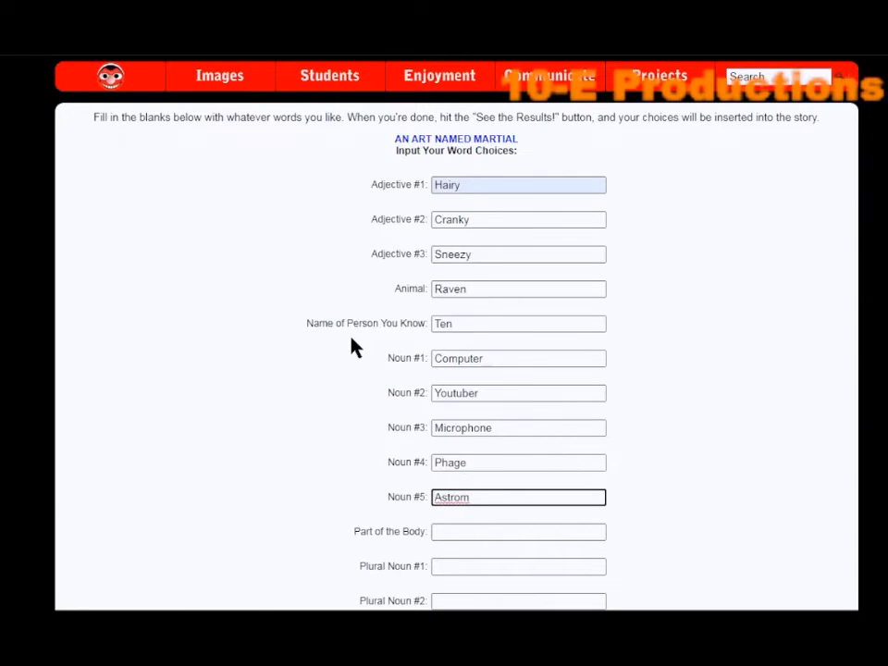
type("ec")
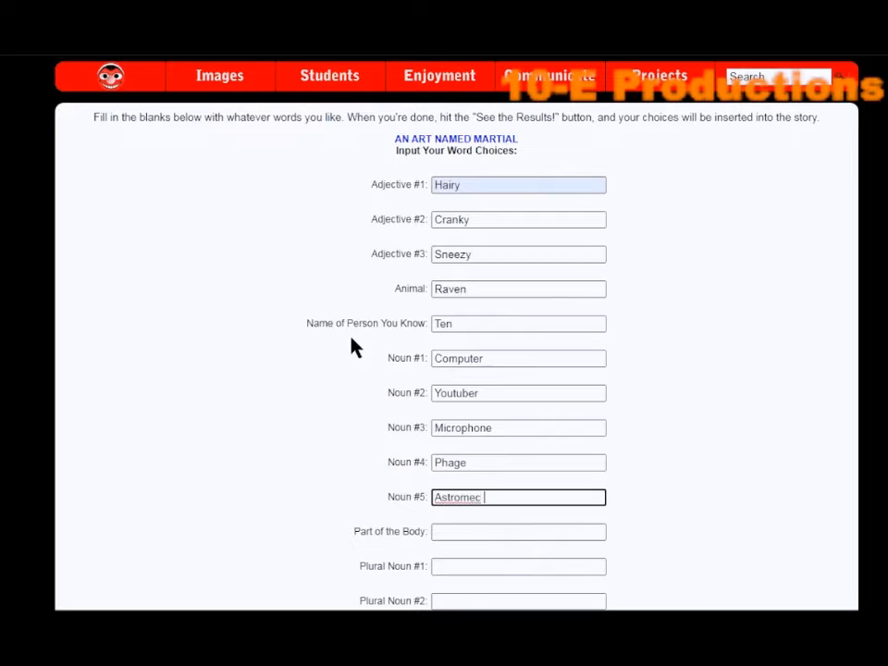
type("Droid")
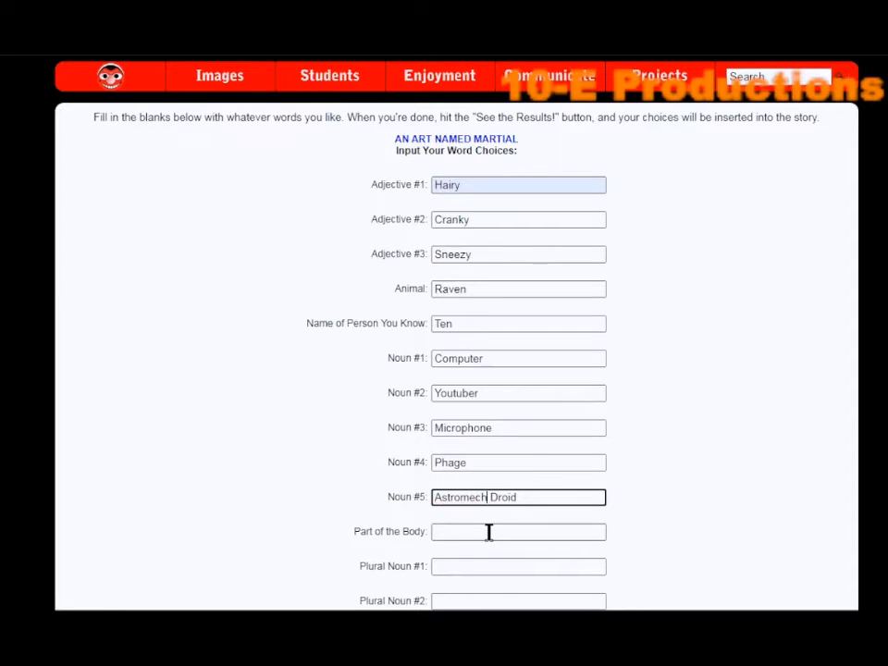
Fill the body parts starting with Uvula, the remaining blanks Keys and Che, and the verb Push
left_click(518, 533)
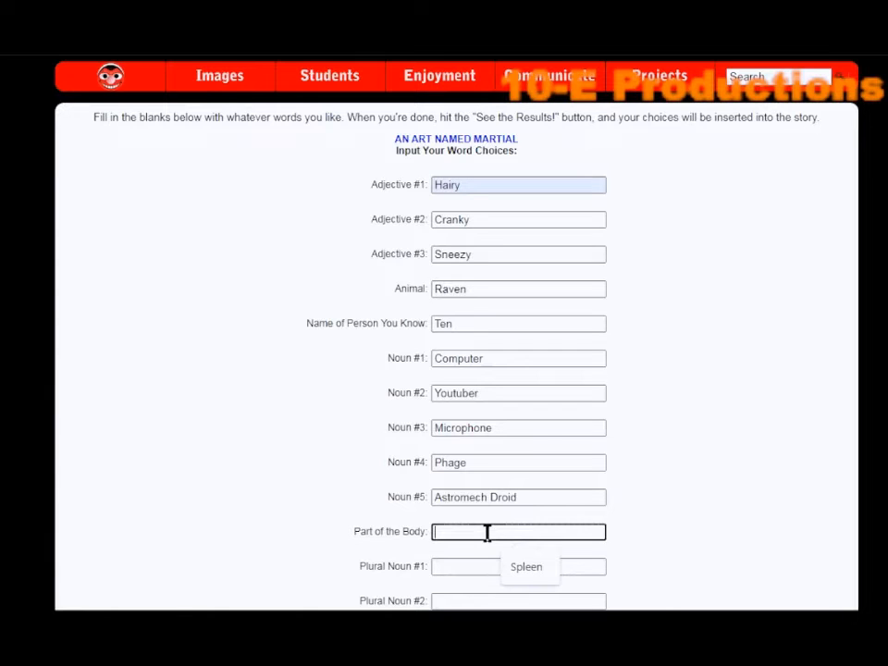
type("Uvula")
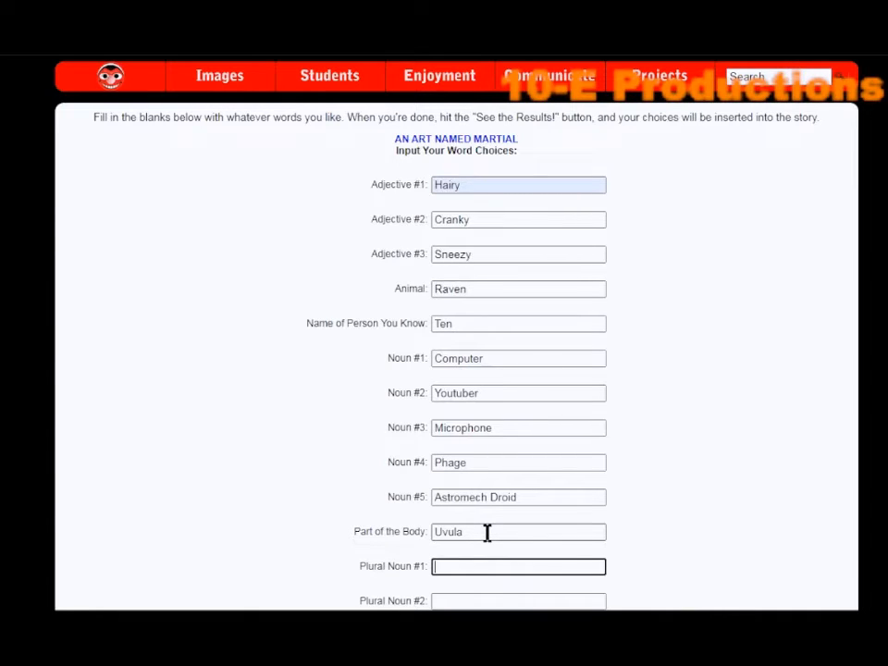
type("Keys")
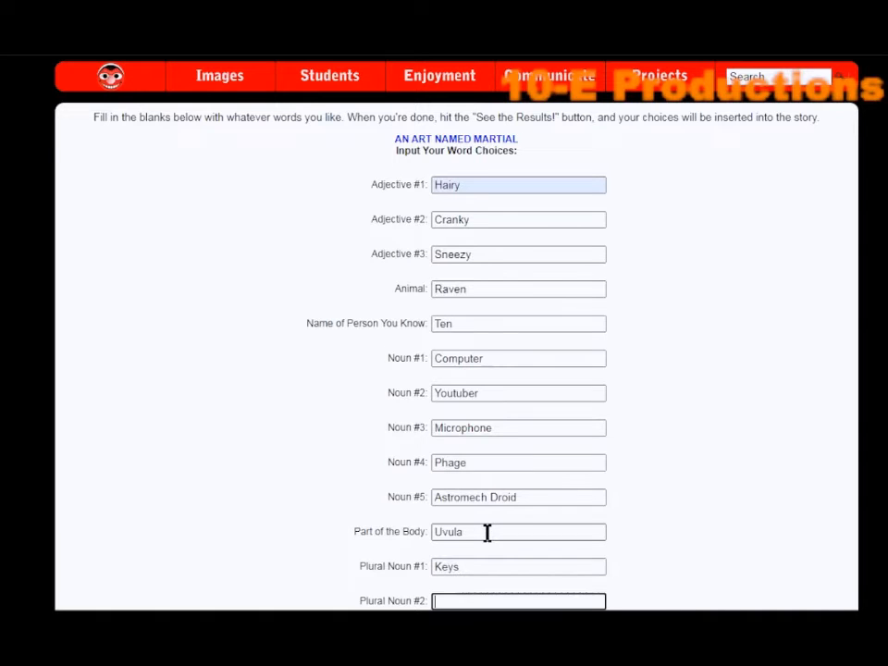
type("Cheeses")
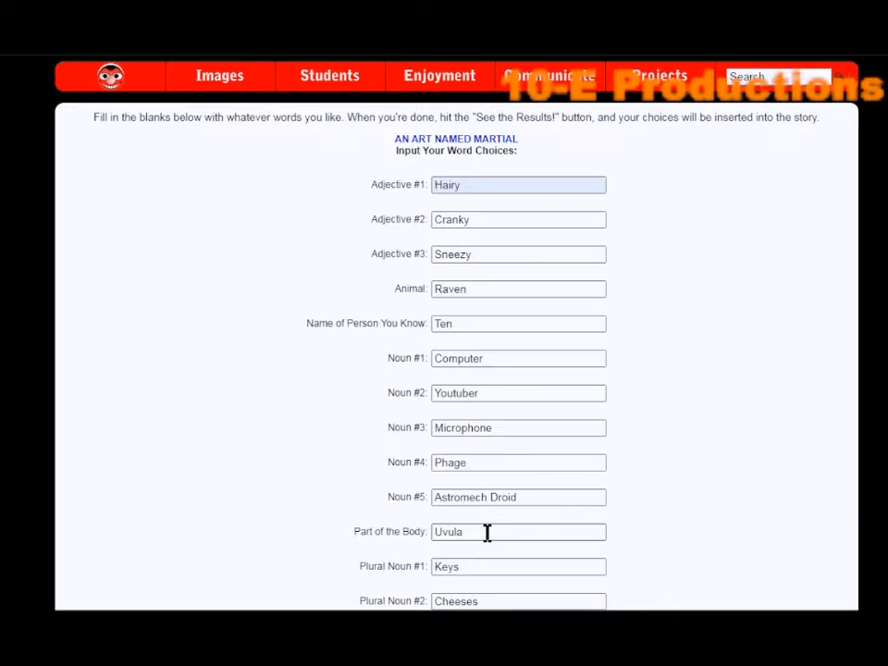
scroll("down", 3)
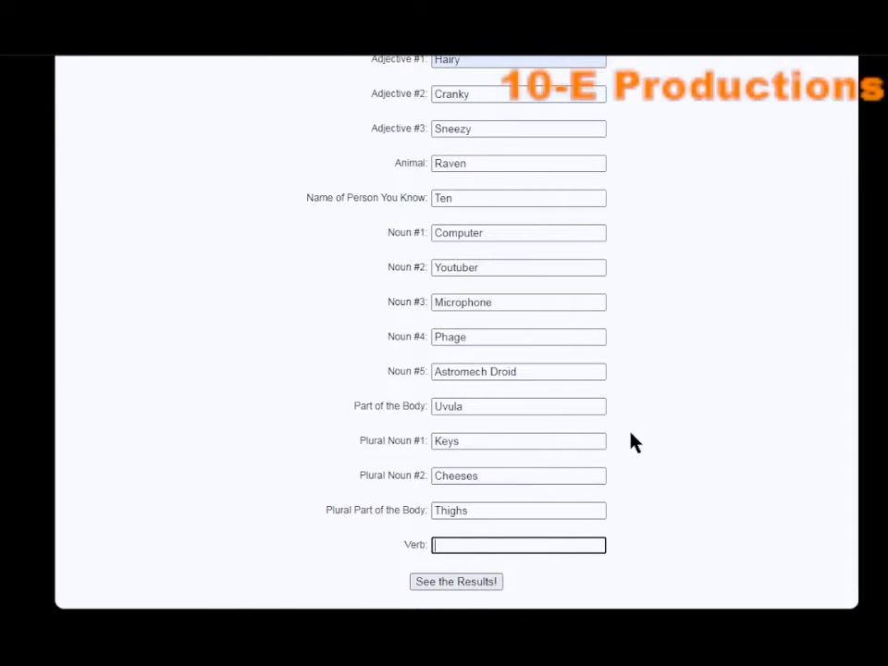
type("Push")
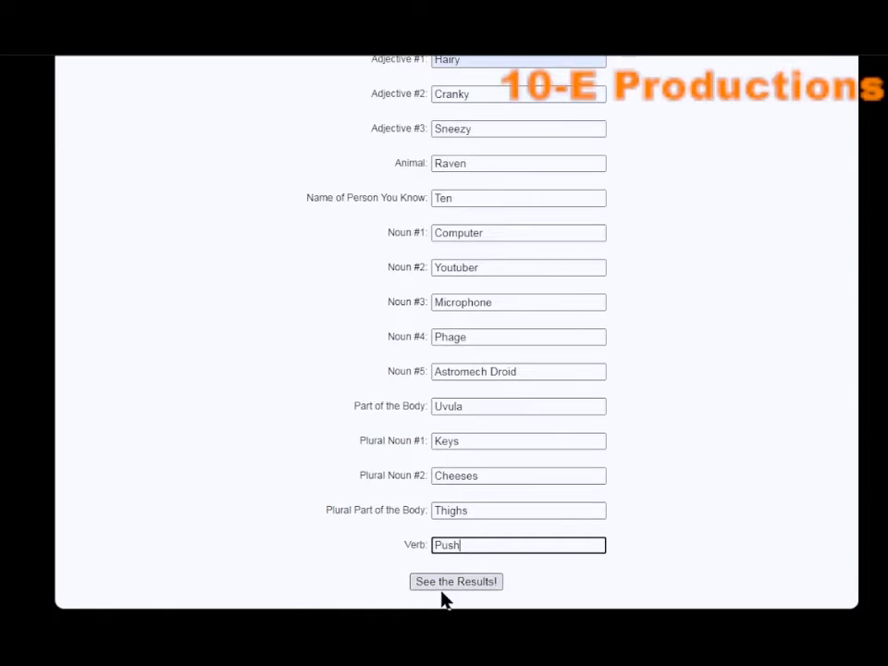
Generate the finished An Art Named Martial story via See the Results!
left_click(455, 581)
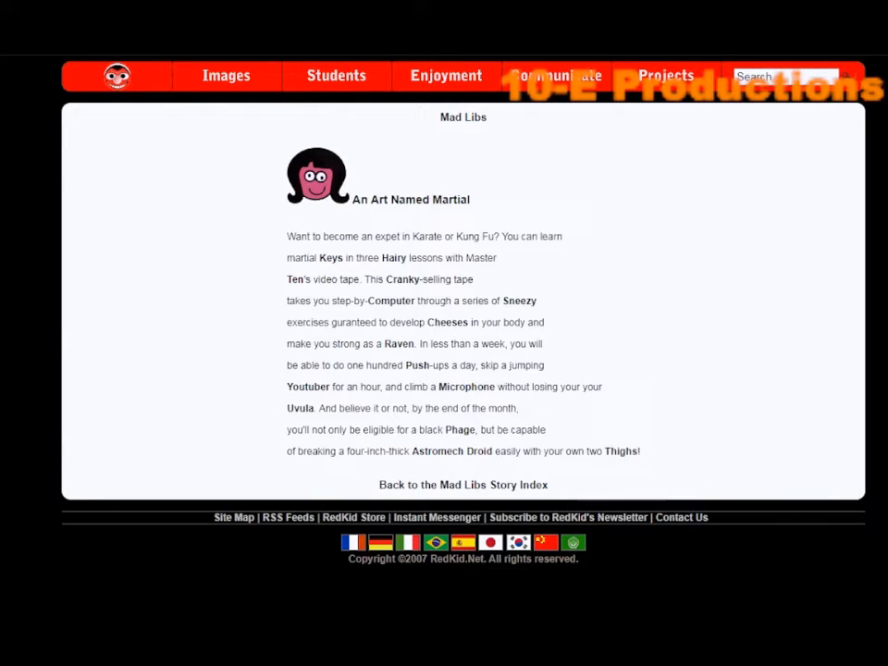
mouse_move(873, 595)
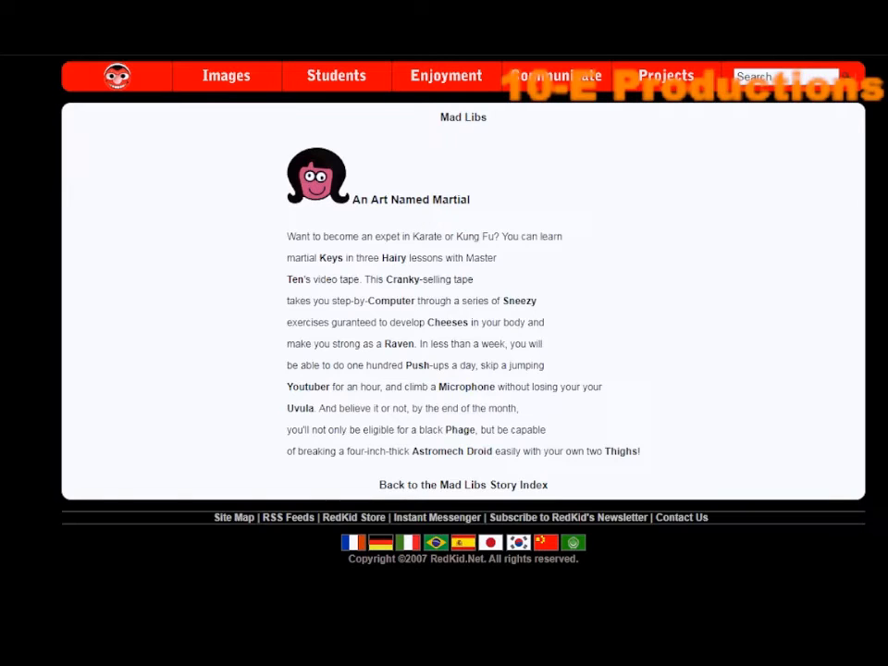
mouse_move(773, 599)
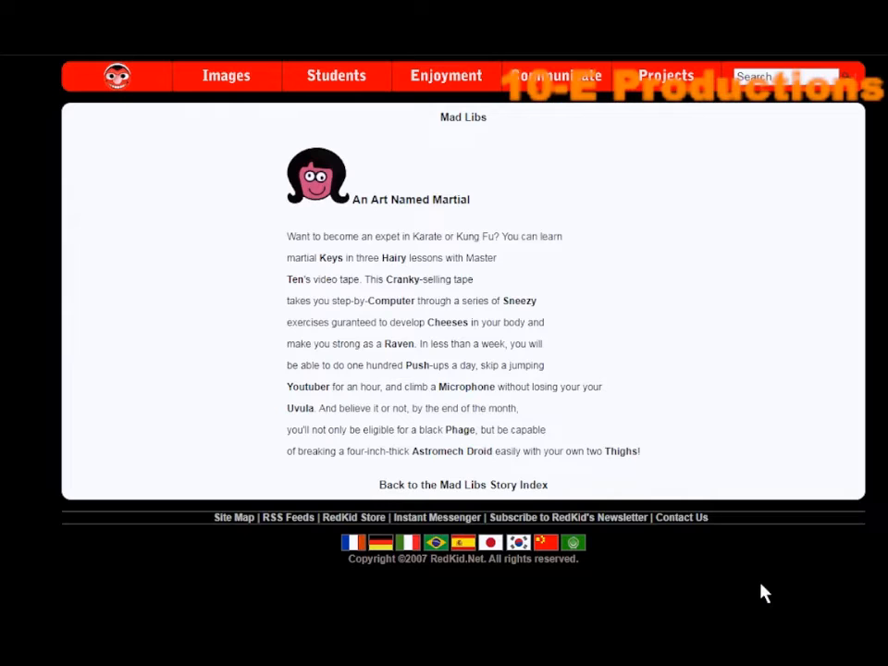
mouse_move(647, 588)
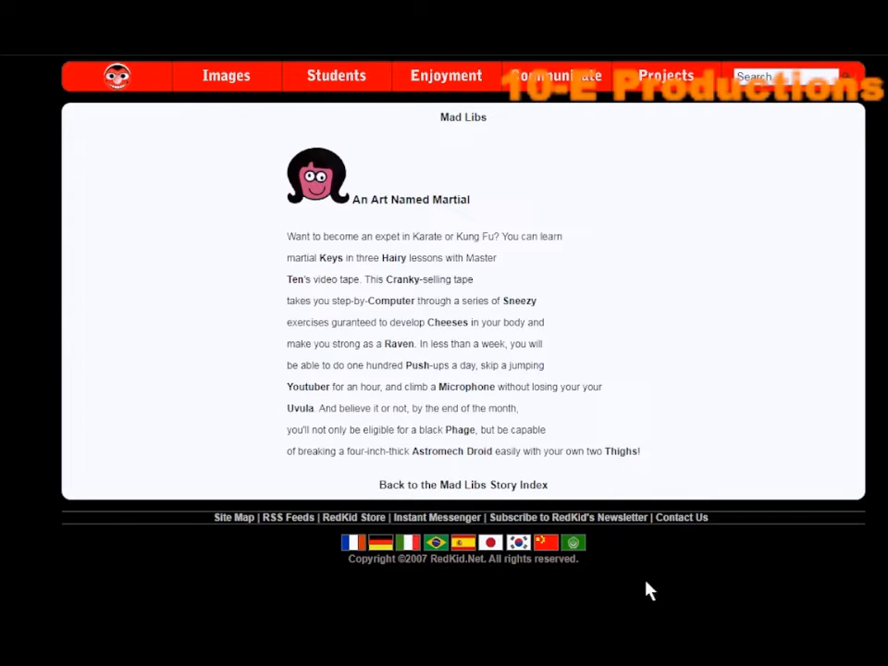
mouse_move(407, 490)
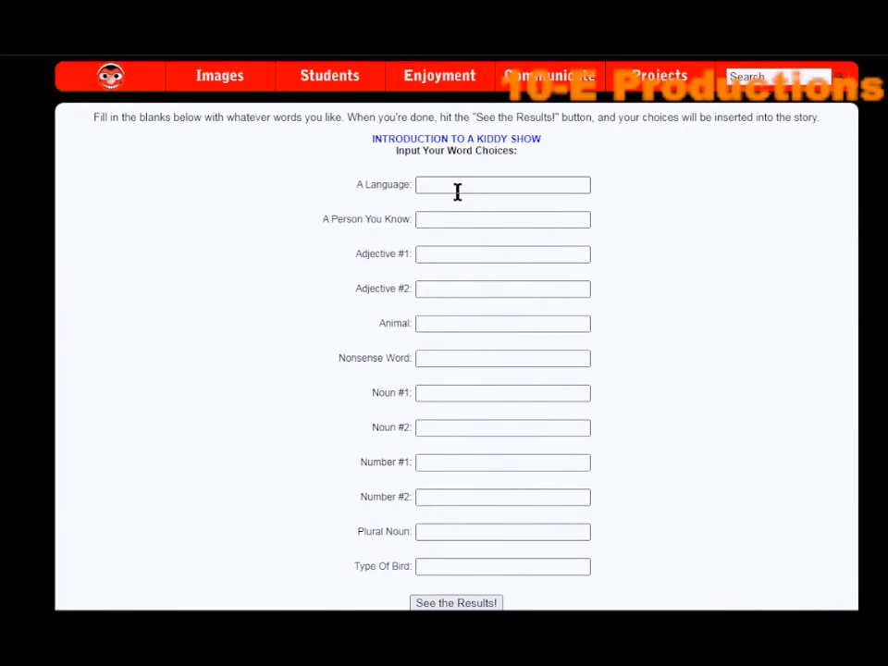
Fill language Spanish, person Peter Noone, adjectives Kiddy and Fuzzy, and animal Octopus
left_click(503, 185)
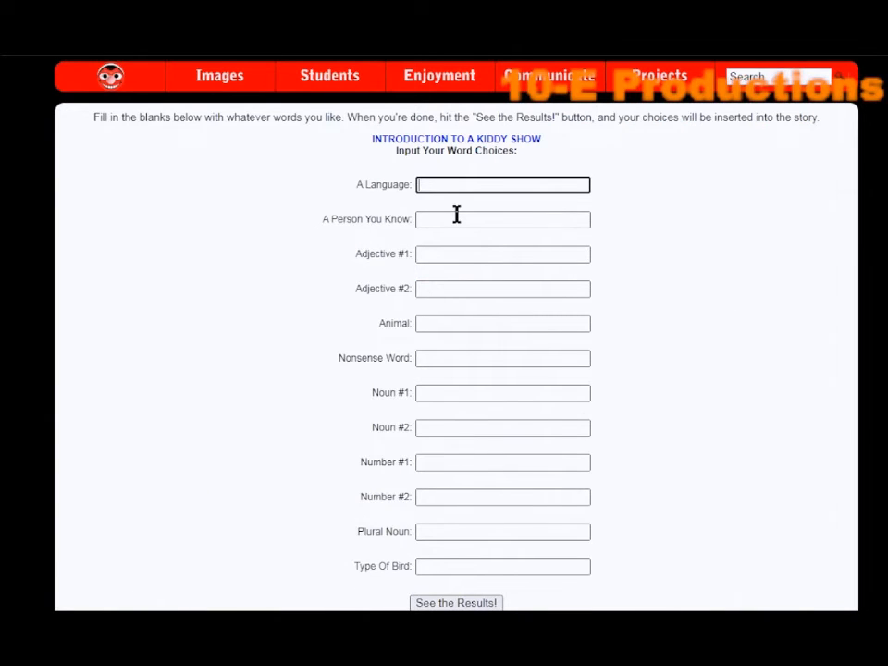
type("Spanish")
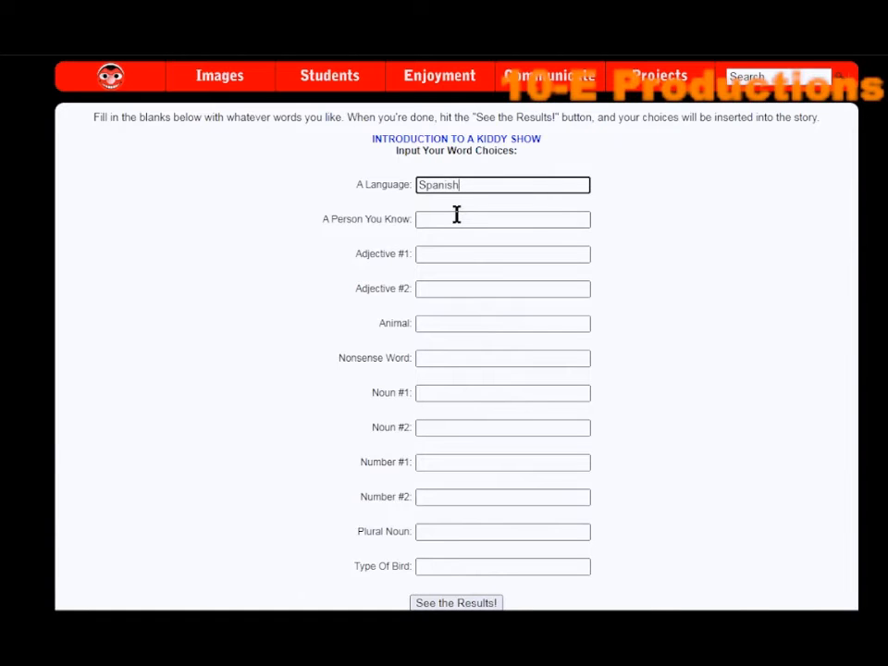
left_click(503, 218)
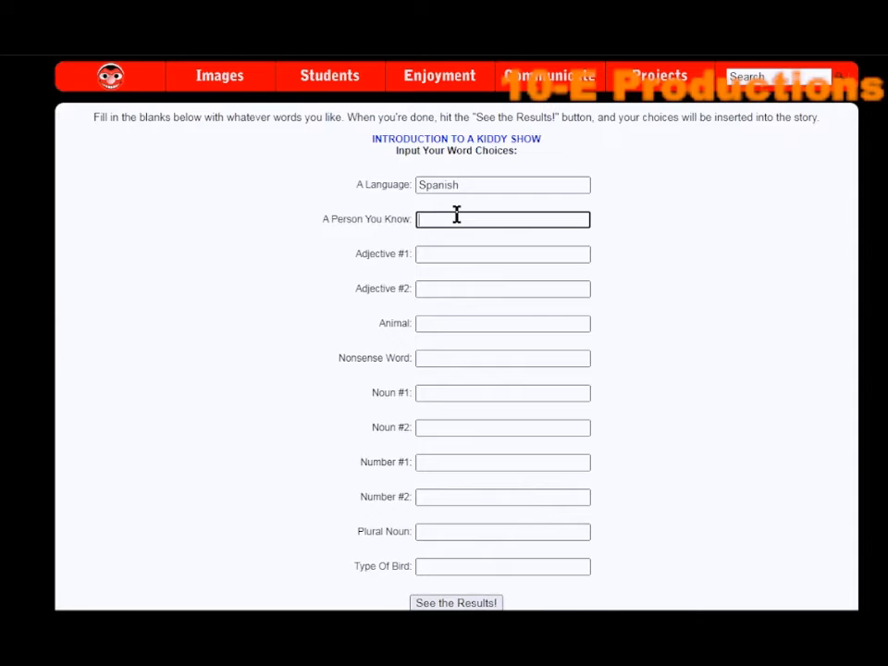
type("Peter Noone")
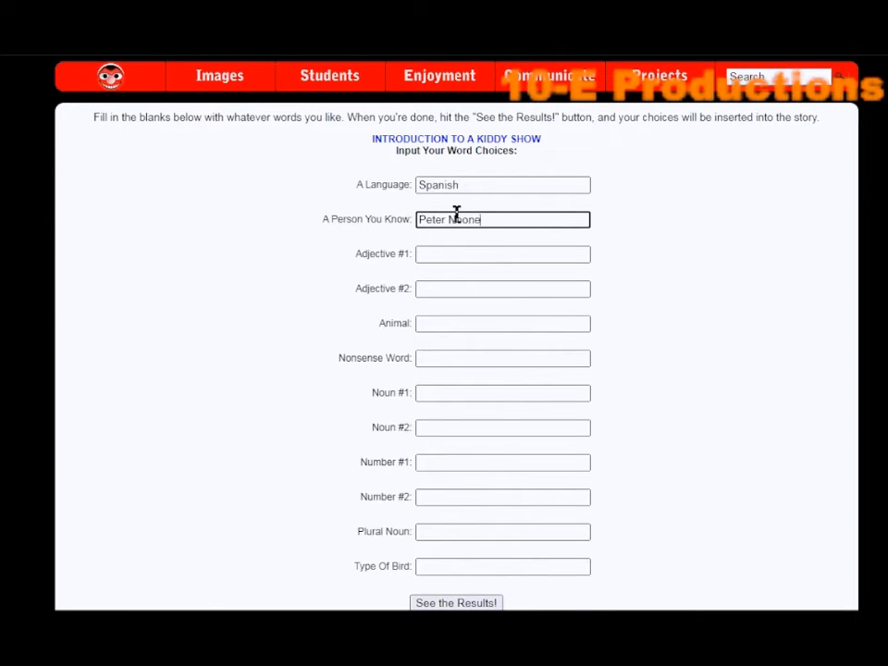
left_click(503, 254)
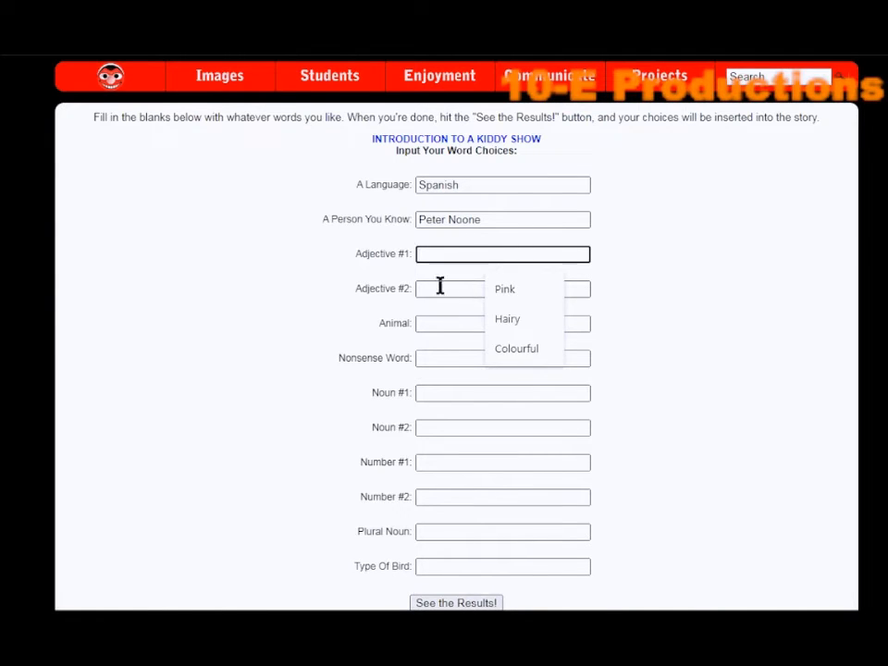
mouse_move(414, 288)
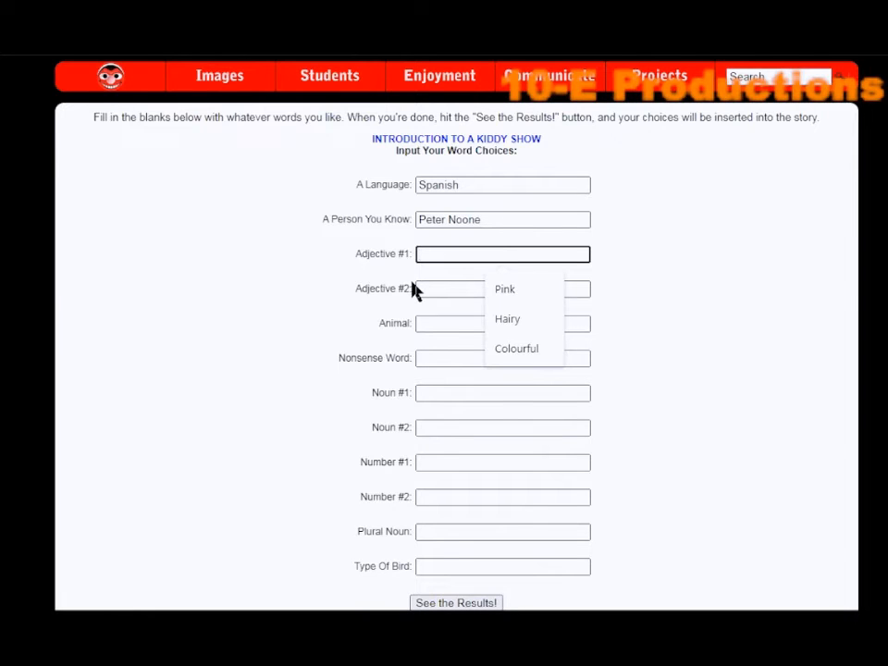
type("Kiddy")
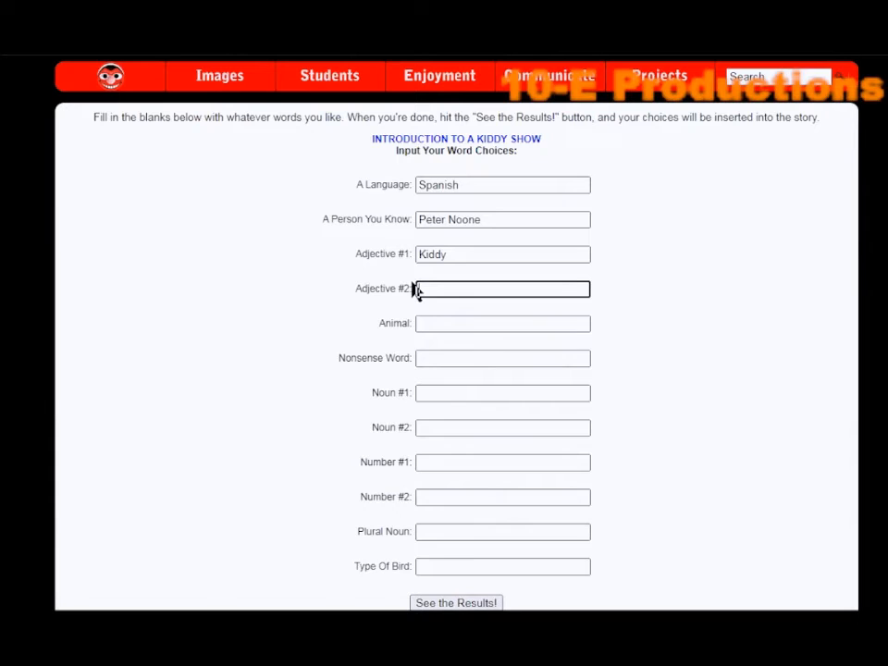
type("Fuzzy")
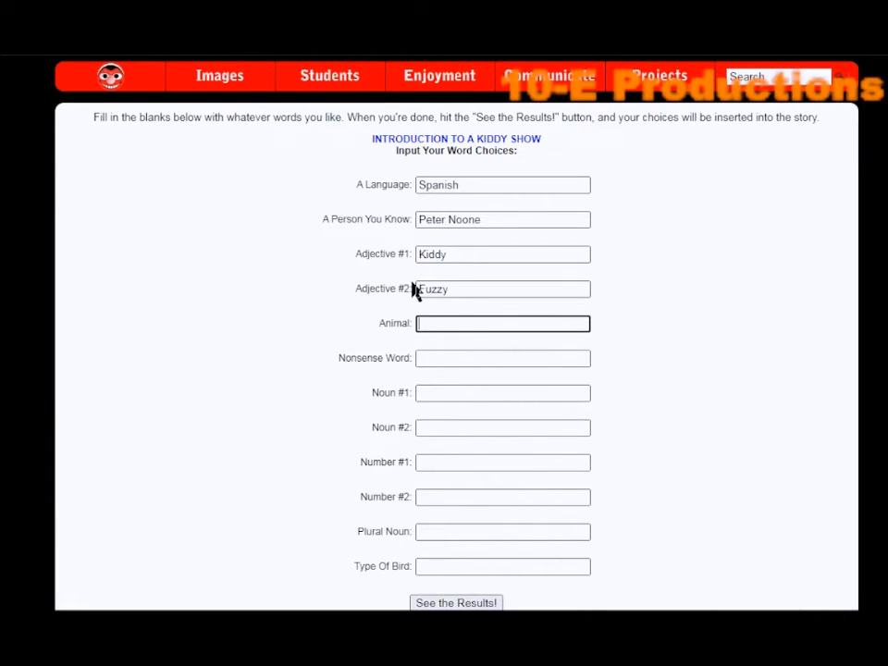
type("O")
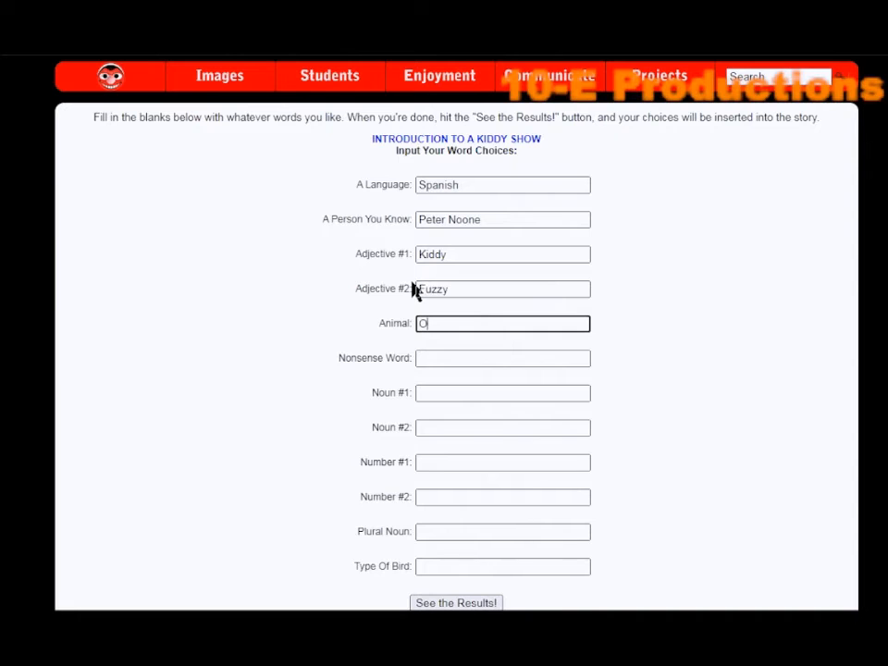
type("ctopus")
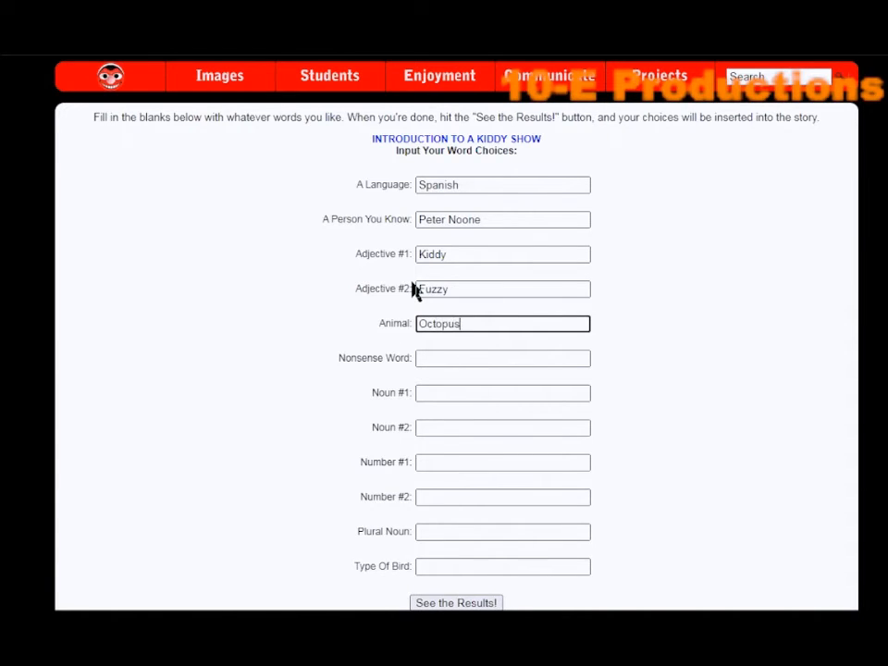
Fill the nonsense word, nouns Ghost and Anime Girl, and numbers 77 and 1,000,001
left_click(503, 359)
type("Banananannananana")
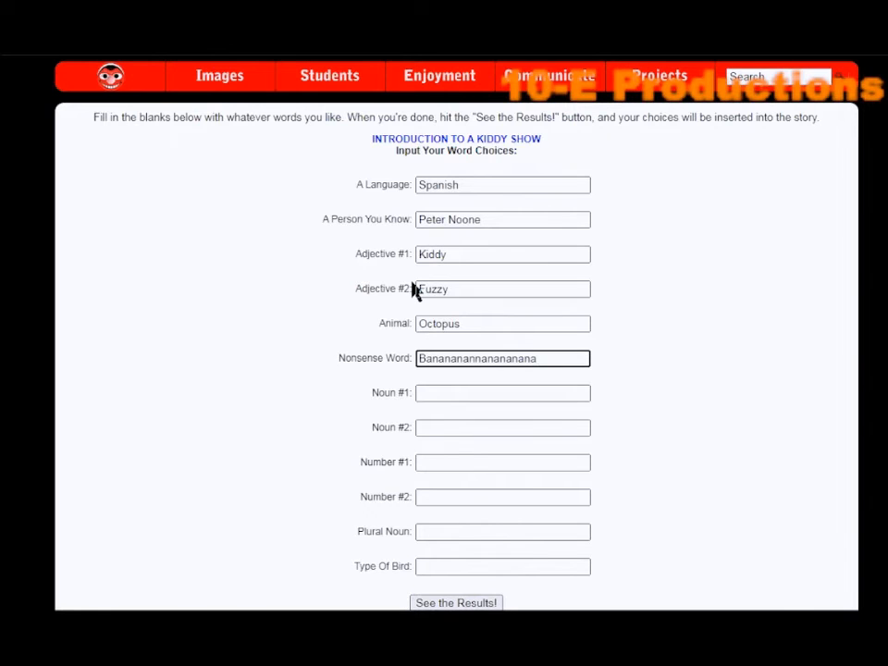
left_click(503, 392)
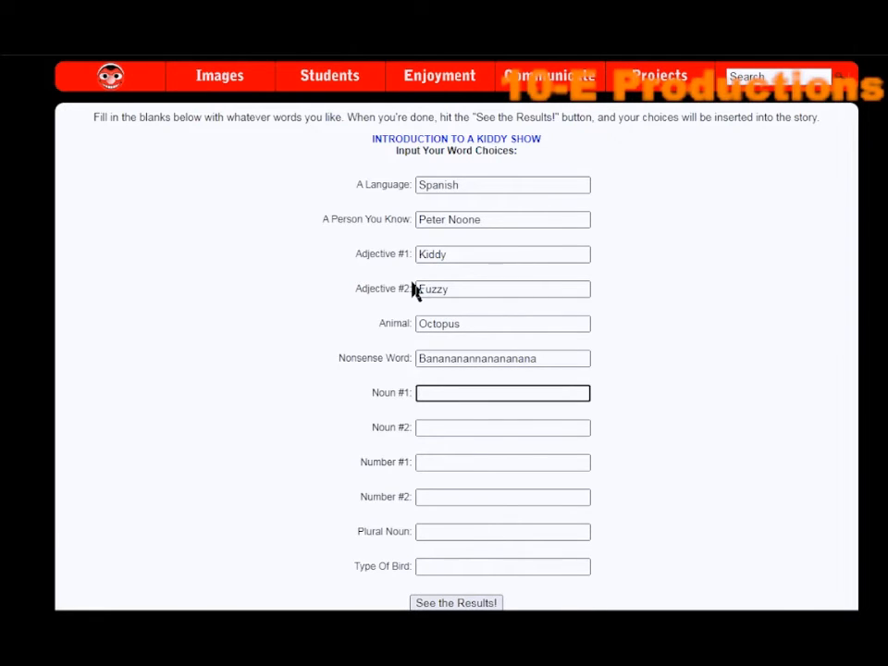
type("Ghost")
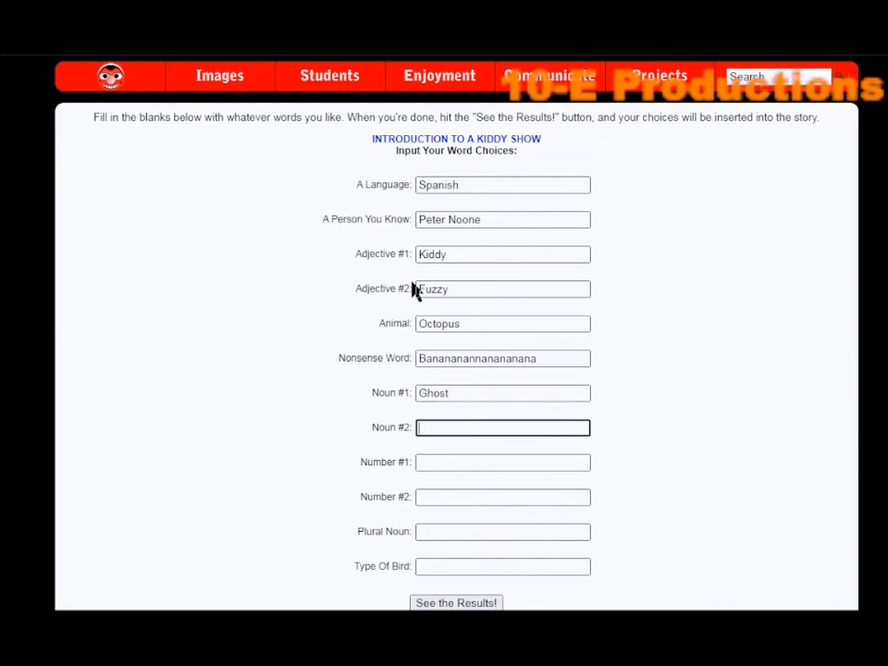
type("Anime gfl")
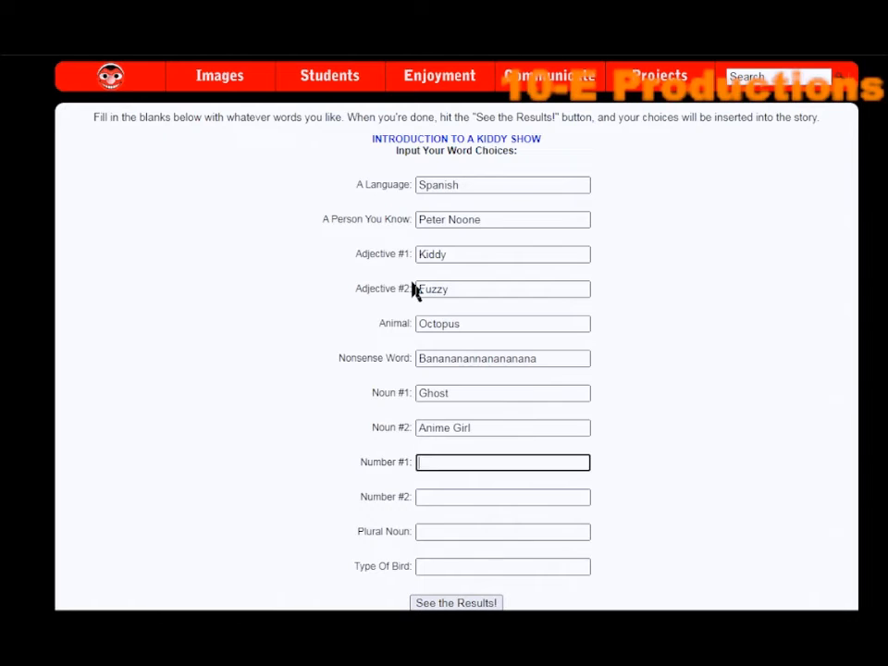
type("77")
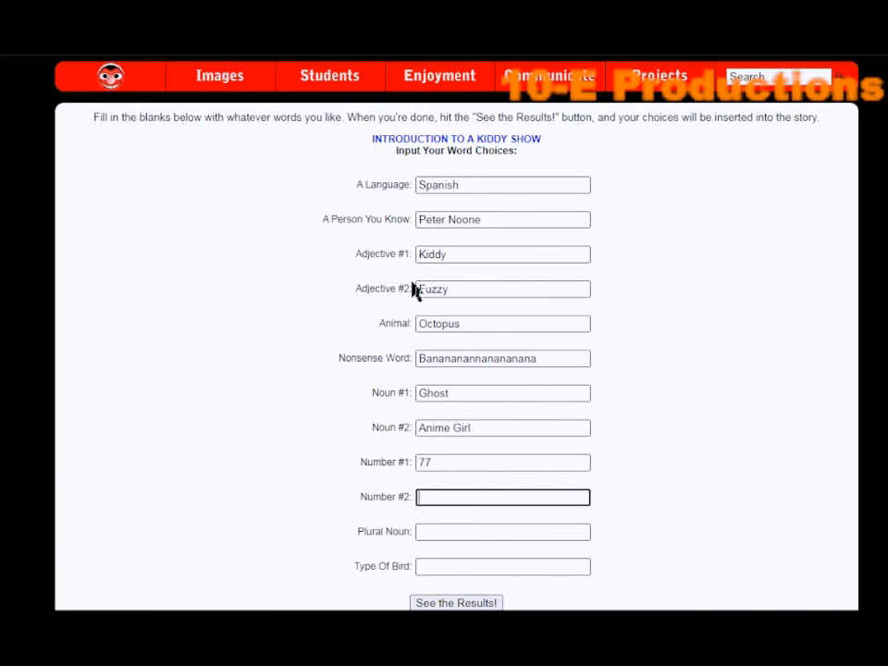
type("1")
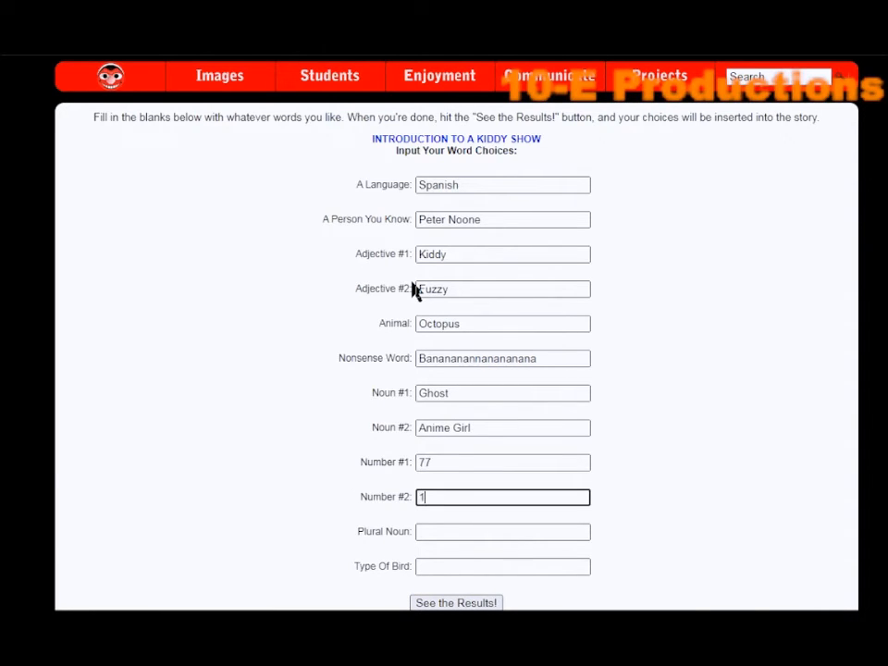
type("000,001")
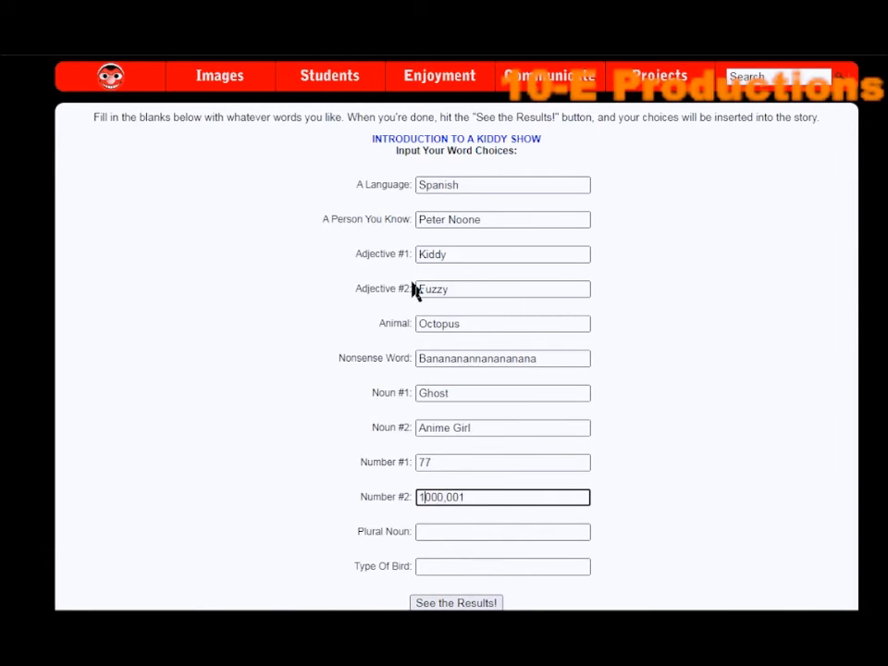
Fill the plural noun T-Shirts, enter bird Larry and select it for replacement
left_click(503, 532)
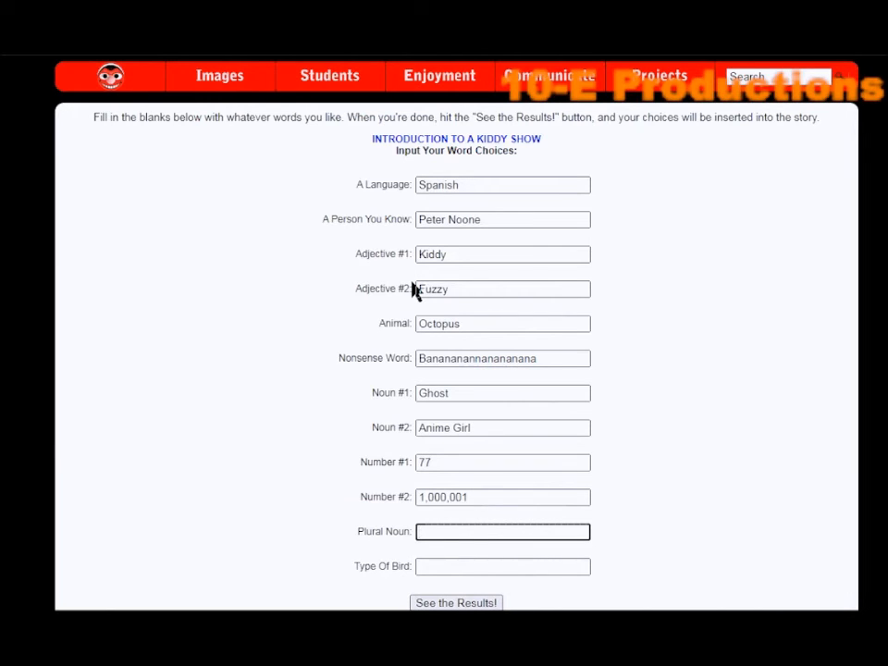
type("T-Shirts")
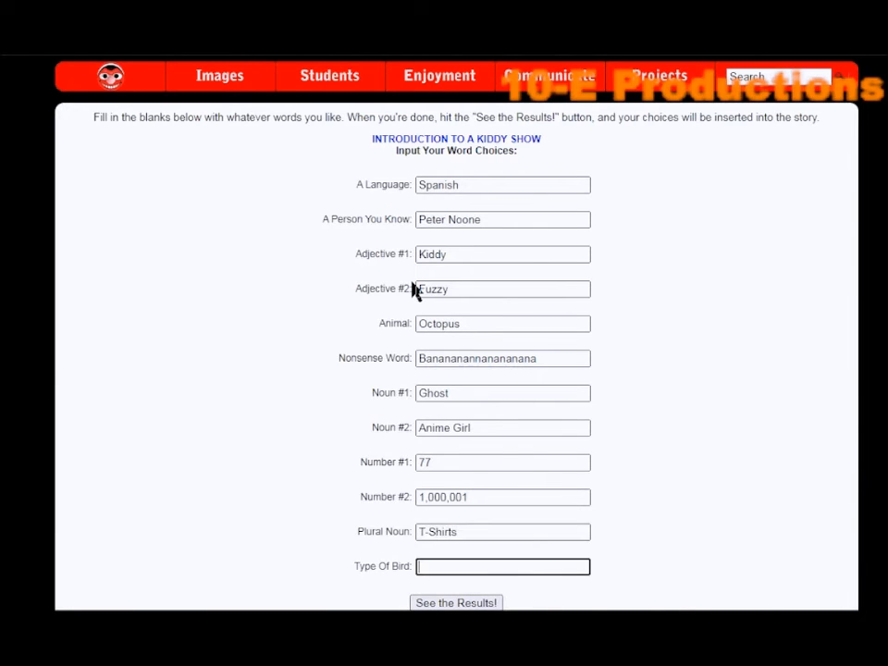
type("Larry")
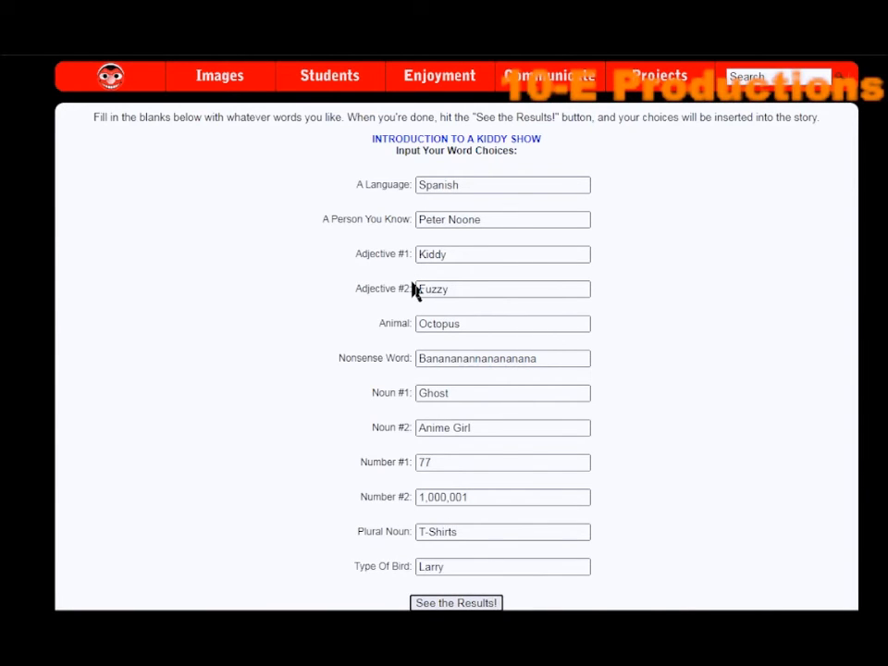
mouse_move(429, 520)
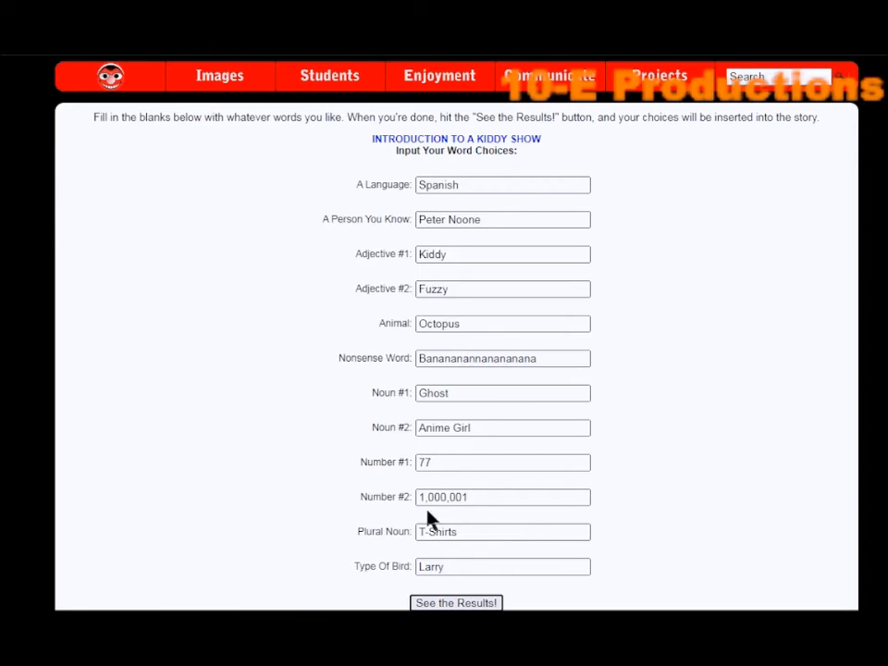
double_click(431, 566)
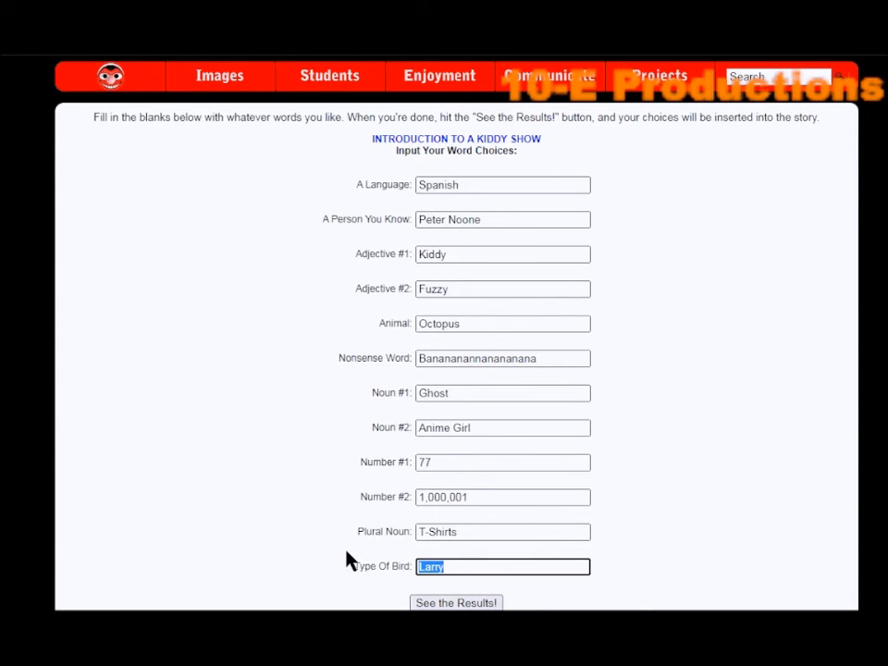
Replace the bird with Quail and generate the finished Kiddy Show story
type("Q")
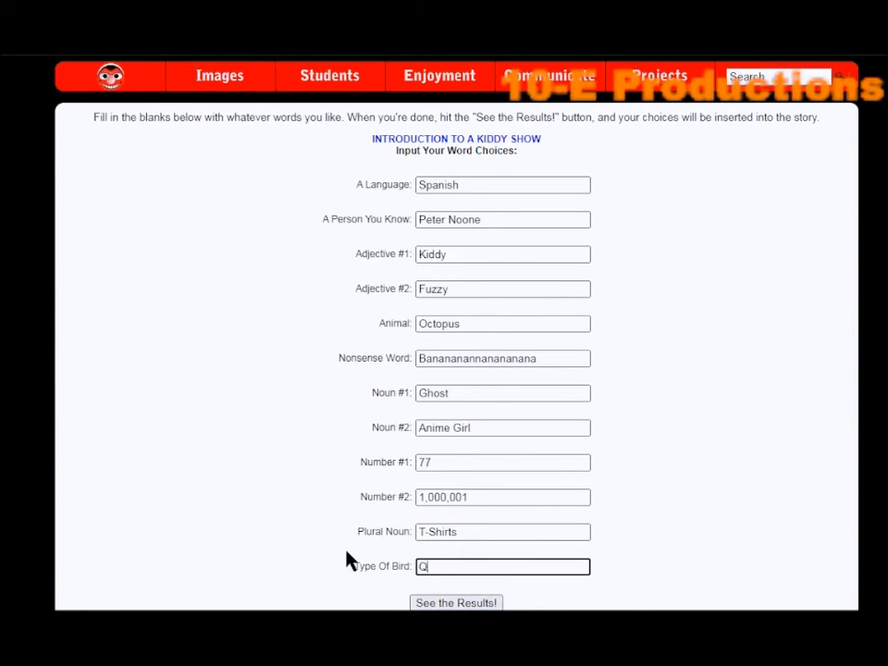
type("uail")
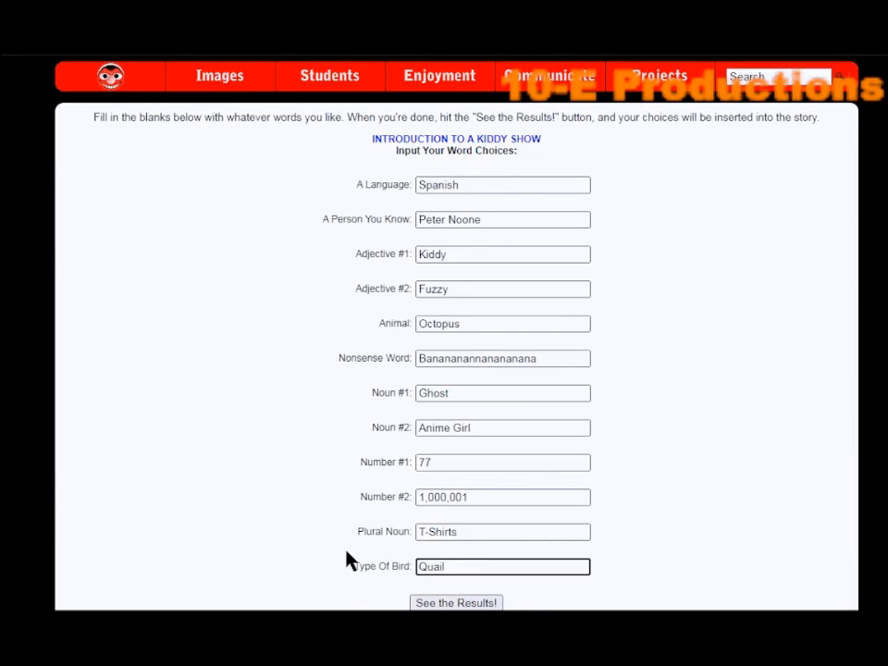
left_click(455, 603)
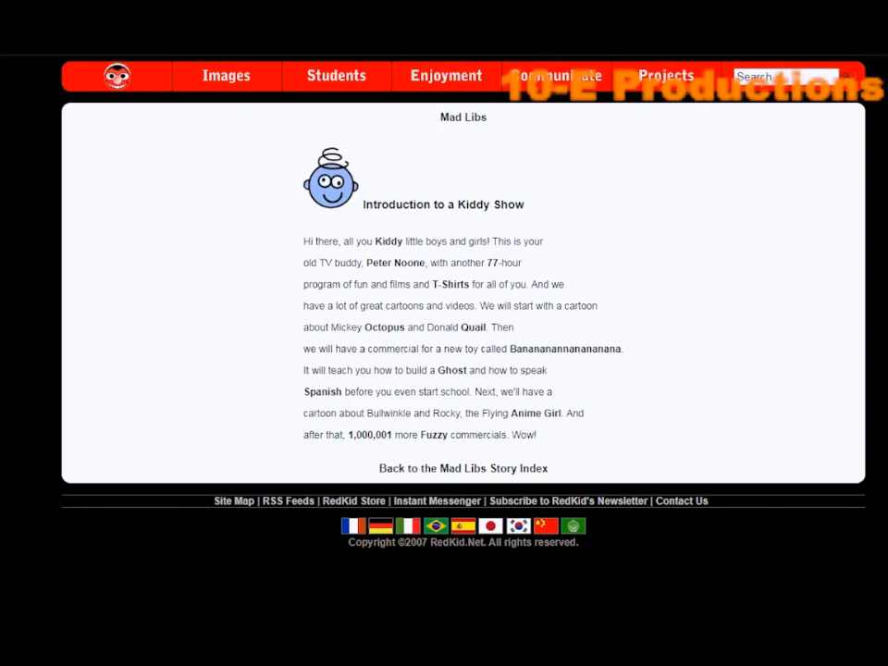
mouse_move(367, 603)
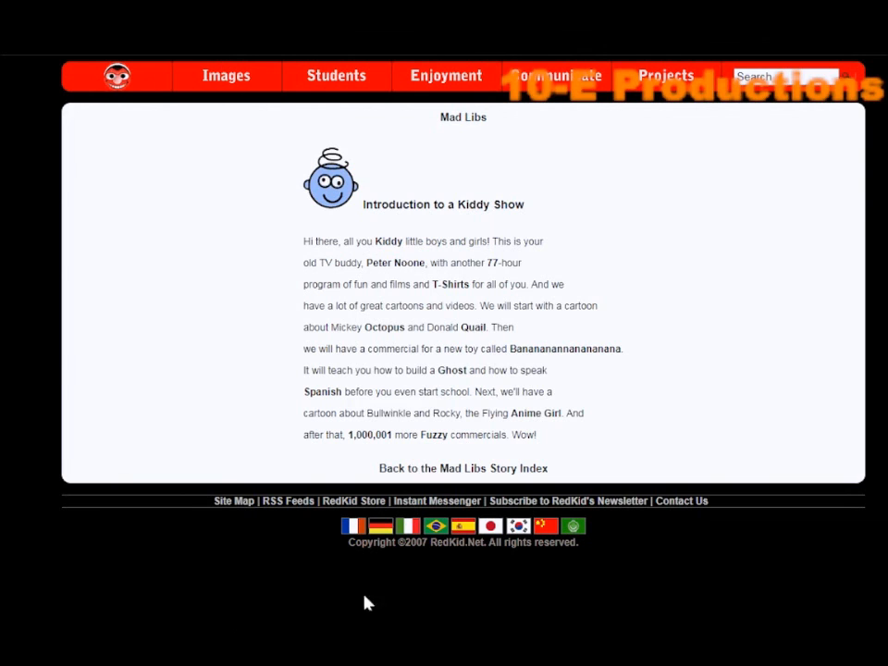